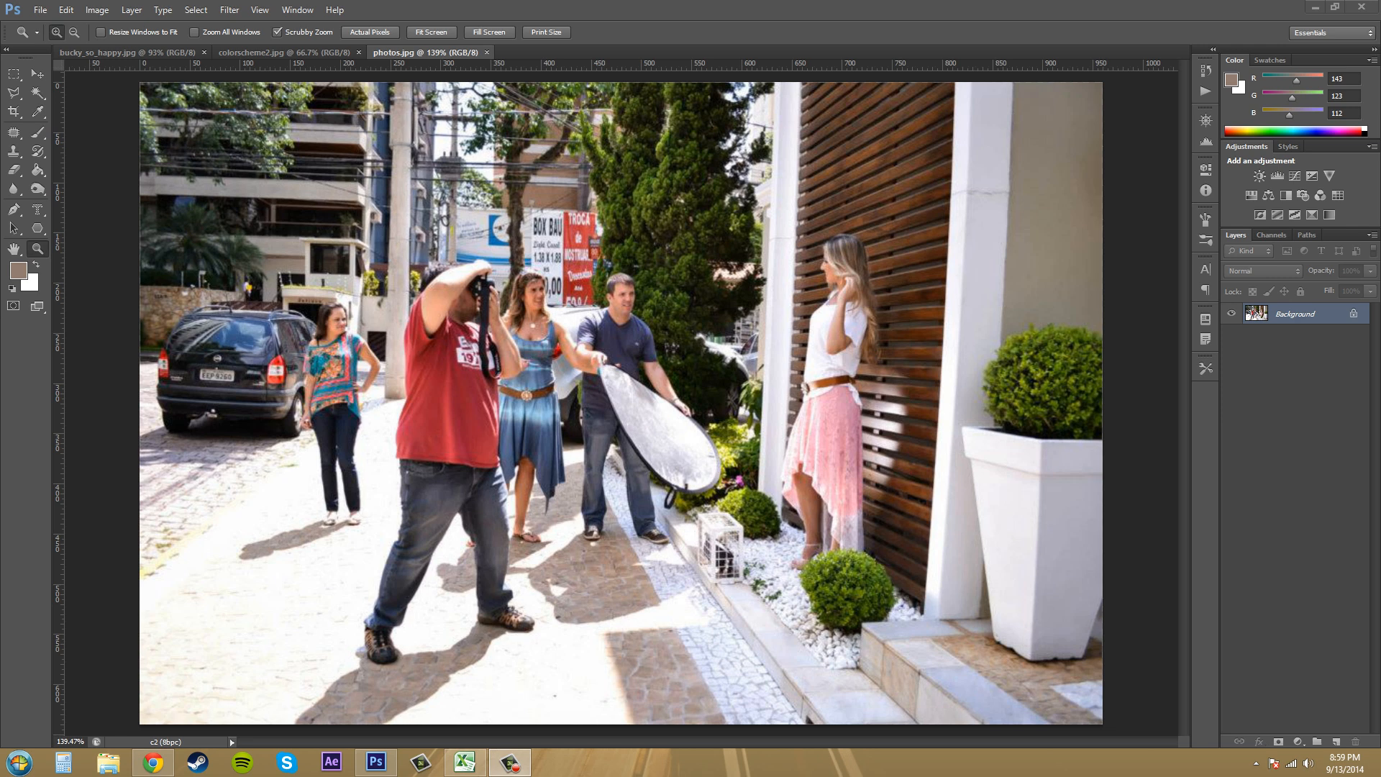
mouse_move(94, 110)
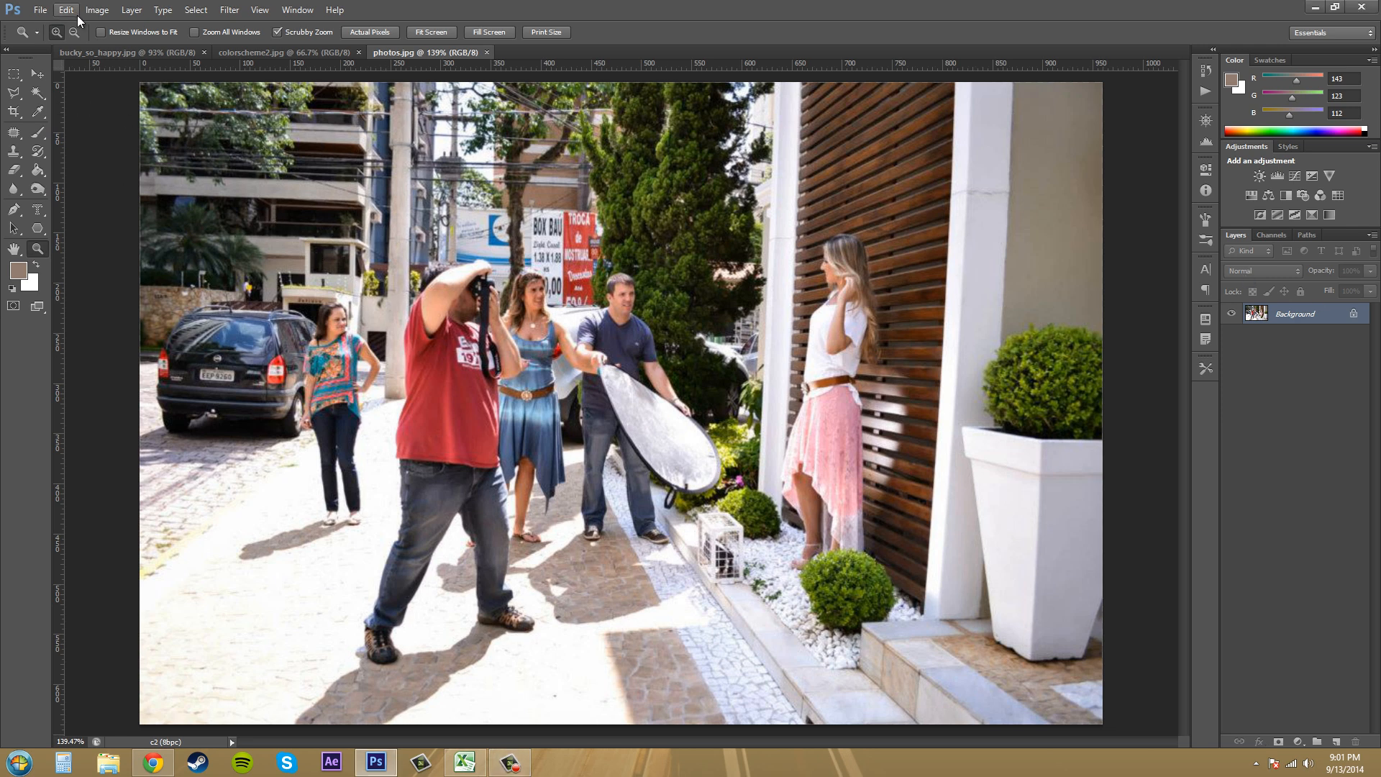
Bring up Brightness/Contrast for the street photo and move the dialog to the lower right, off the people
click(96, 9)
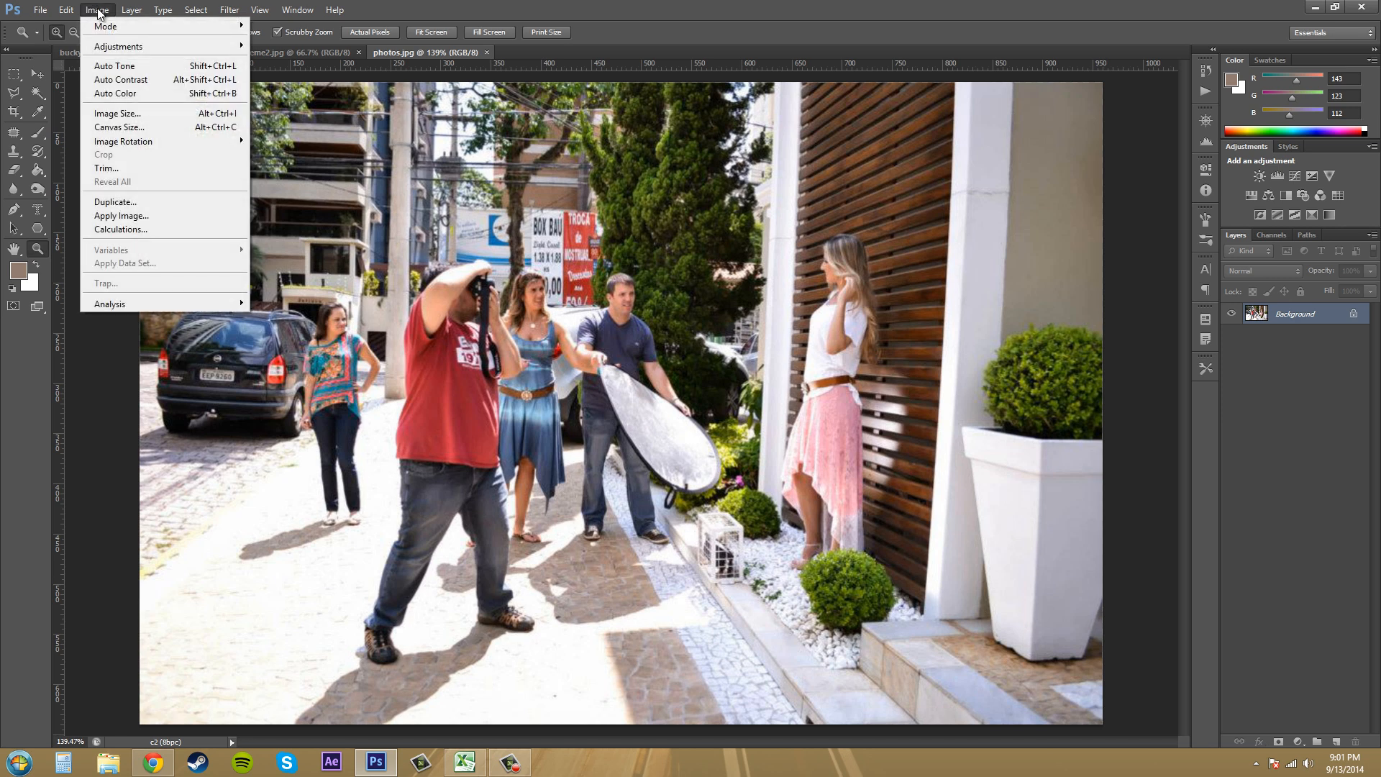
mouse_move(118, 46)
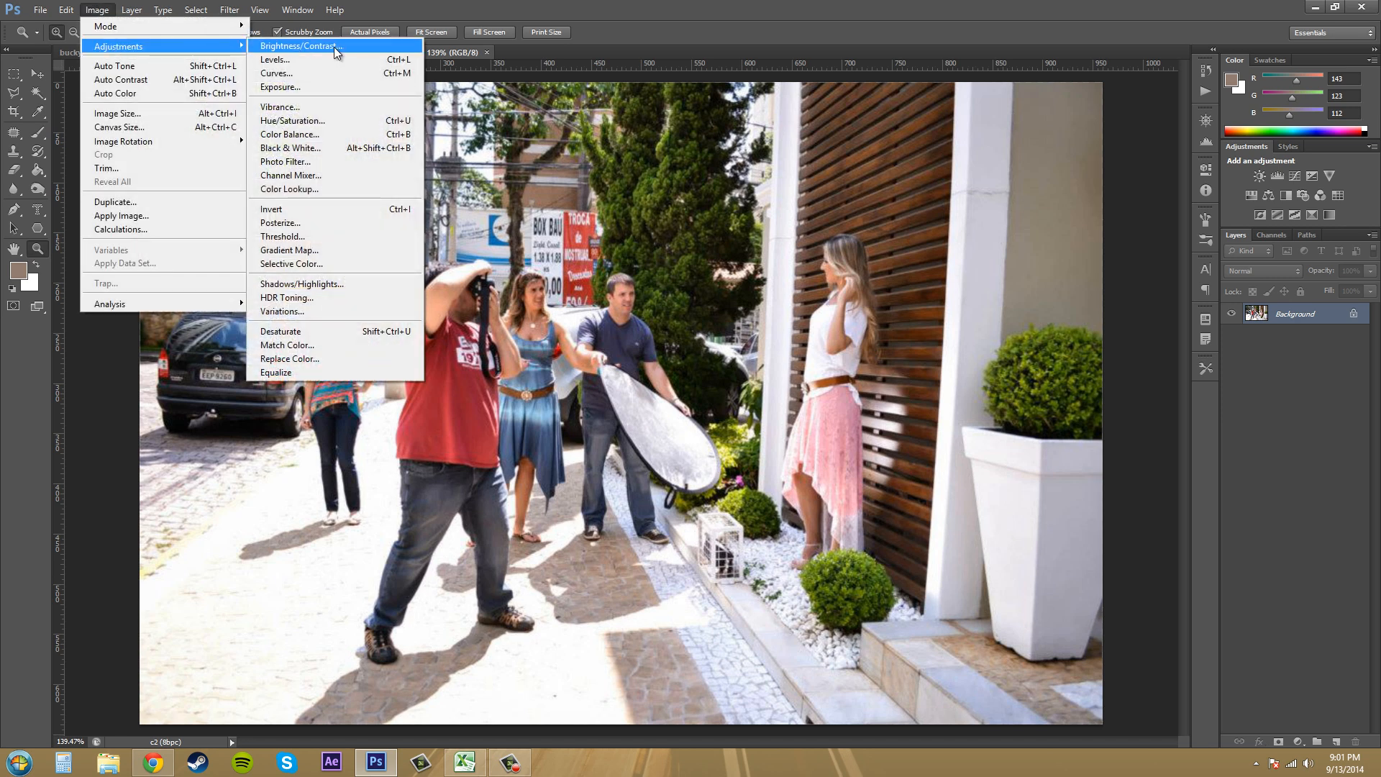
click(299, 46)
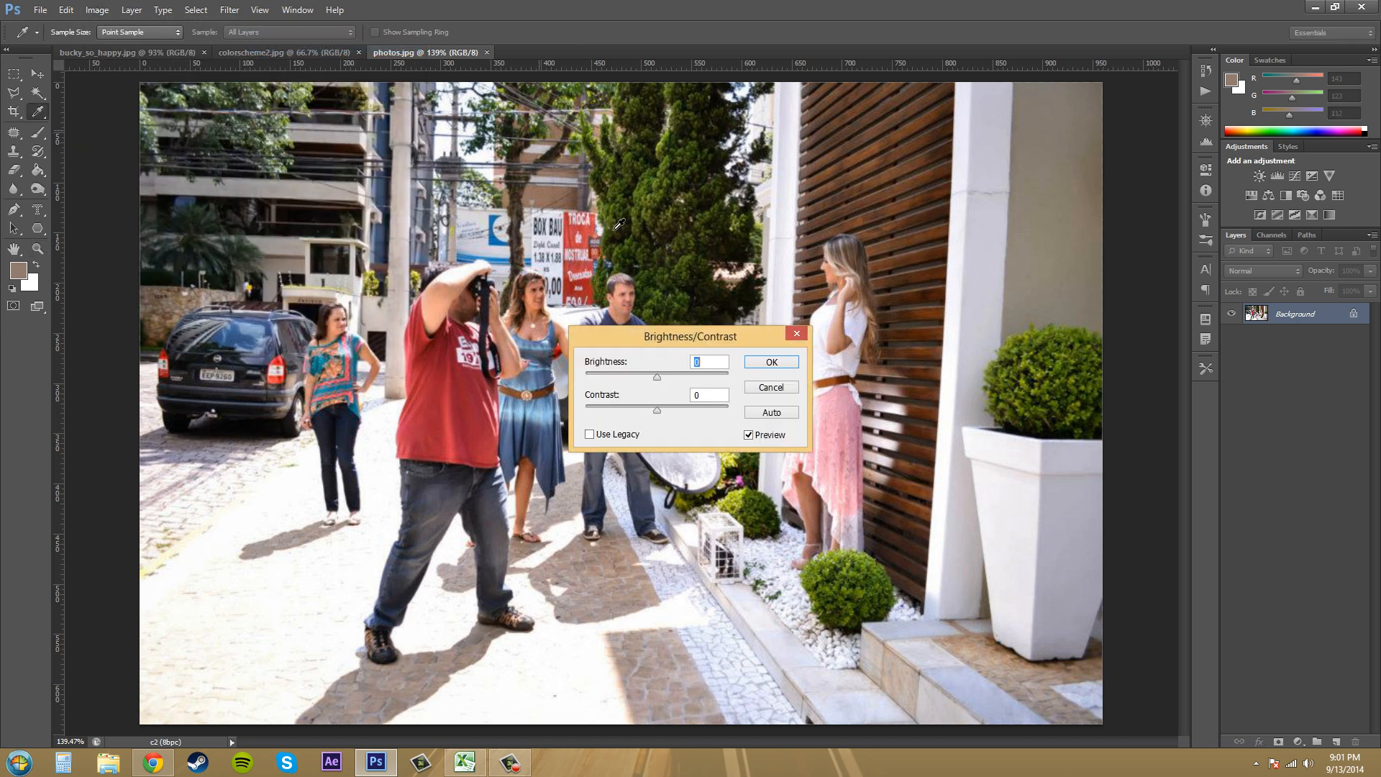
drag(690, 336, 1099, 427)
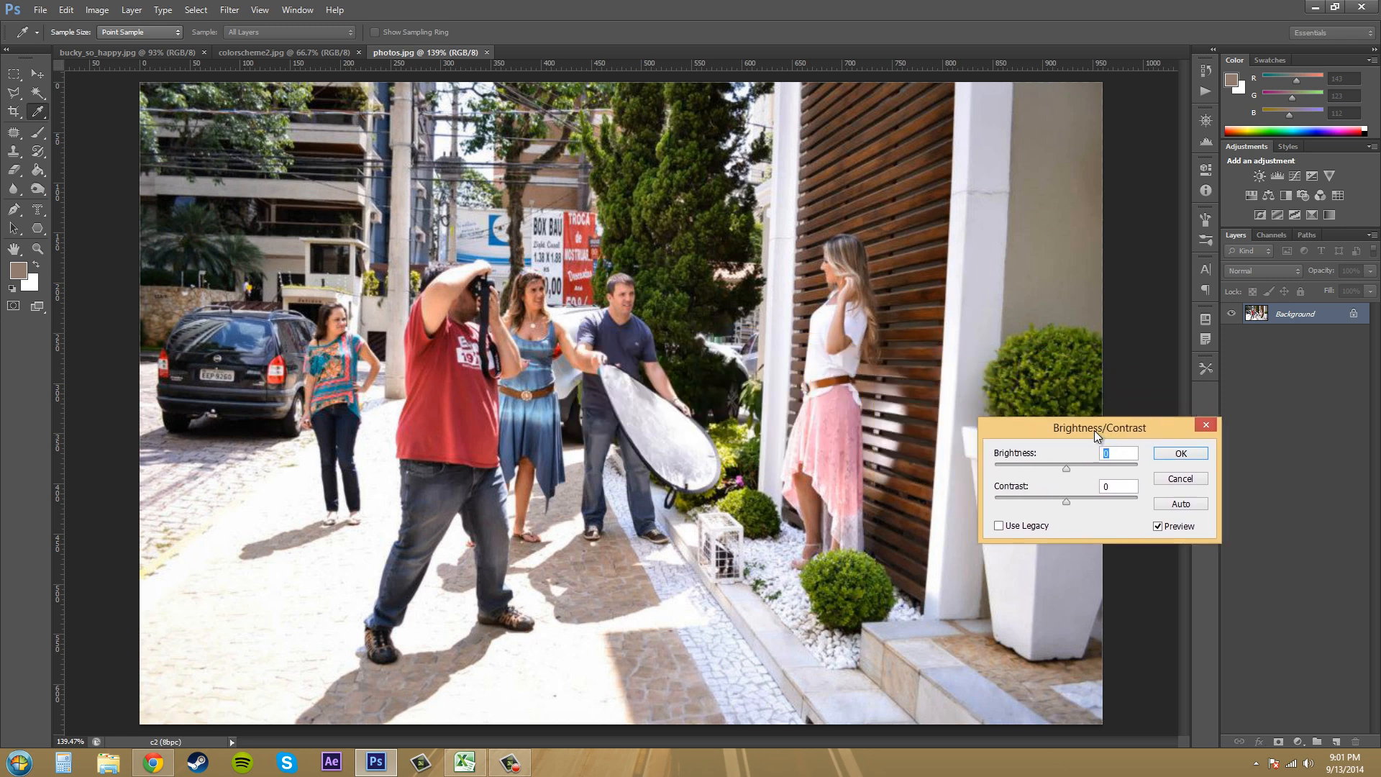
drag(1099, 427, 1086, 469)
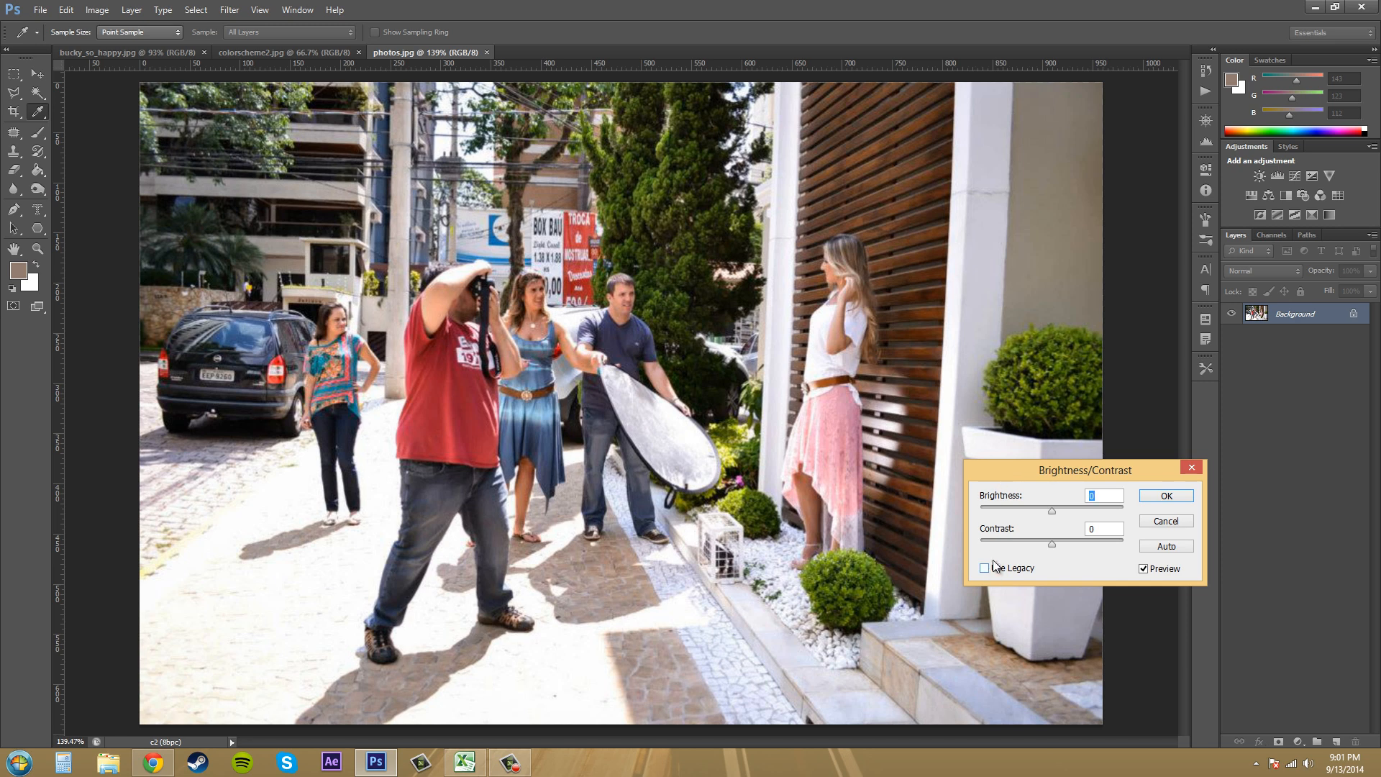
mouse_move(1040, 565)
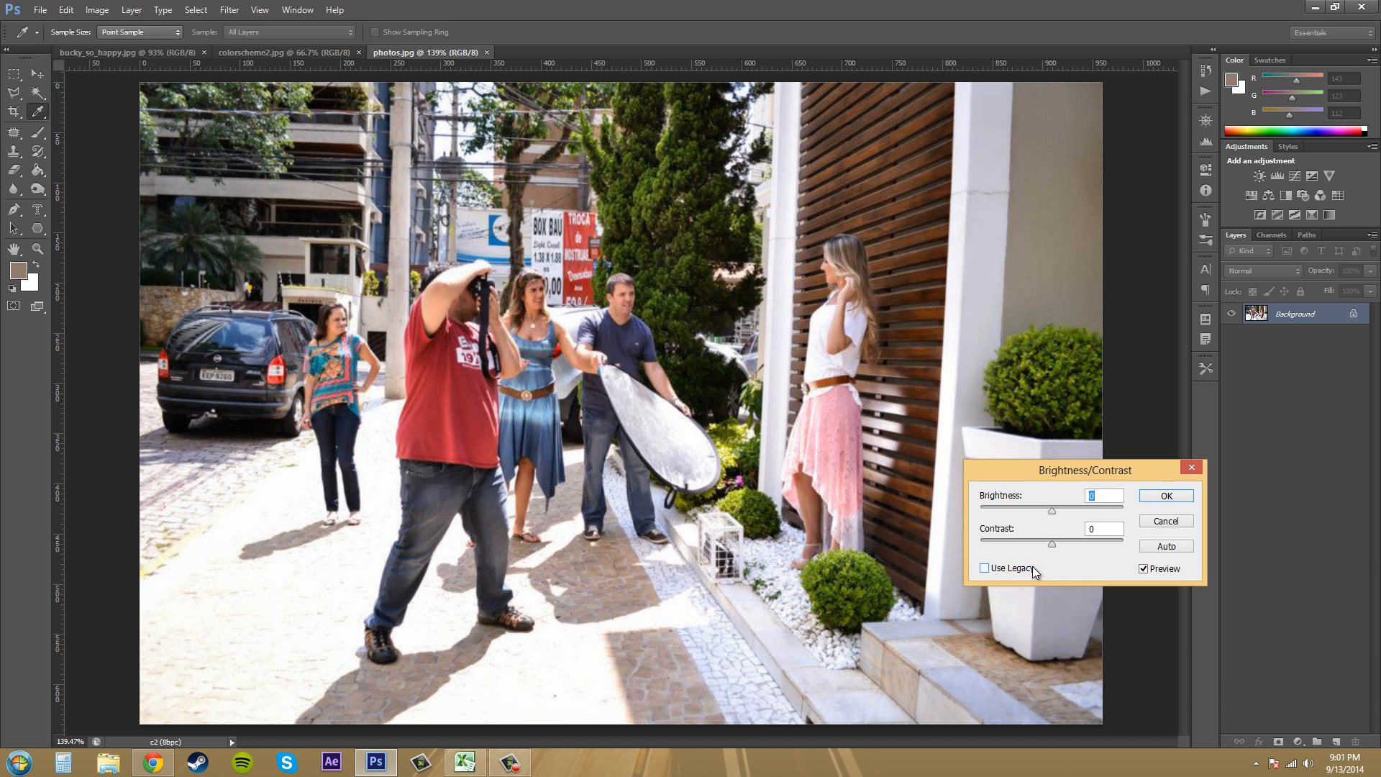
mouse_move(1013, 568)
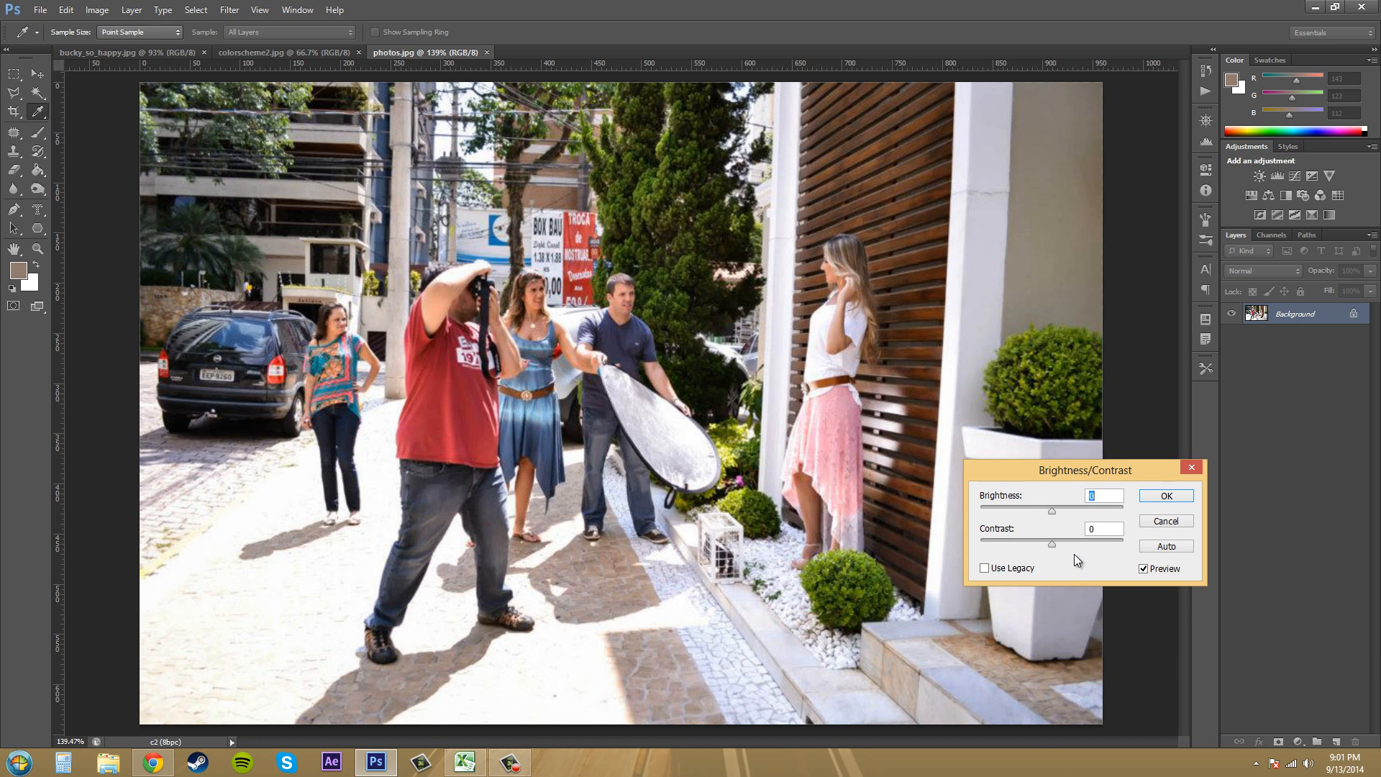
mouse_move(1045, 521)
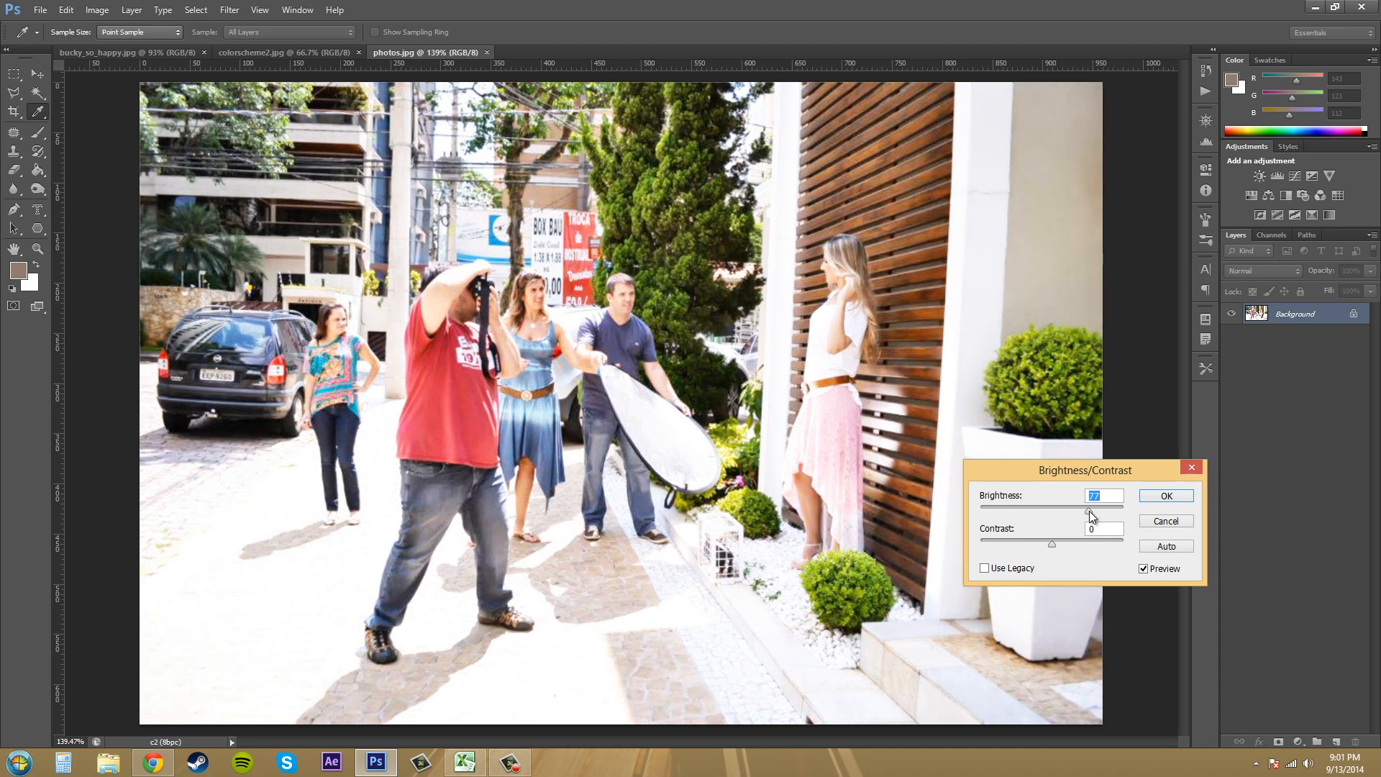
Swing the Brightness darker and brighter to compare, then settle it back at 0
drag(1087, 511, 1123, 511)
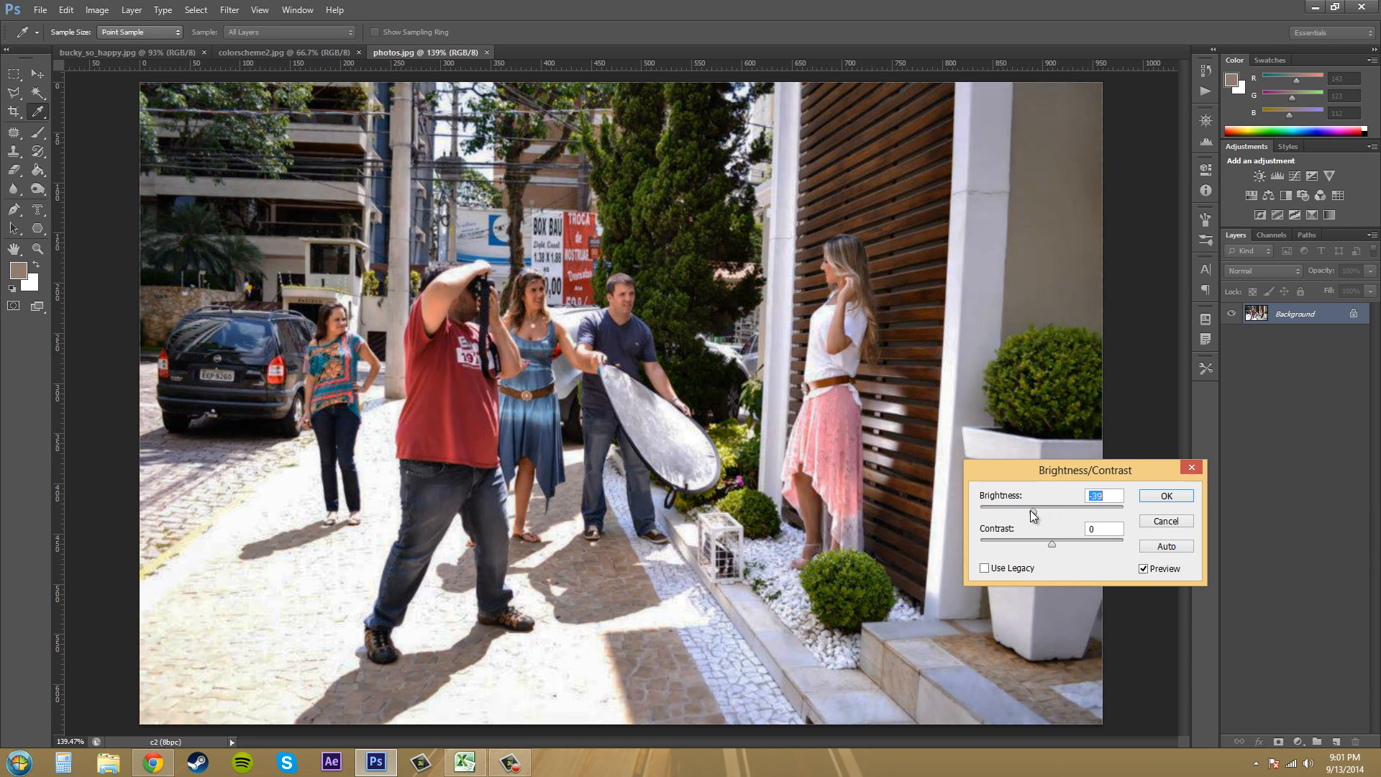
drag(1088, 506, 993, 507)
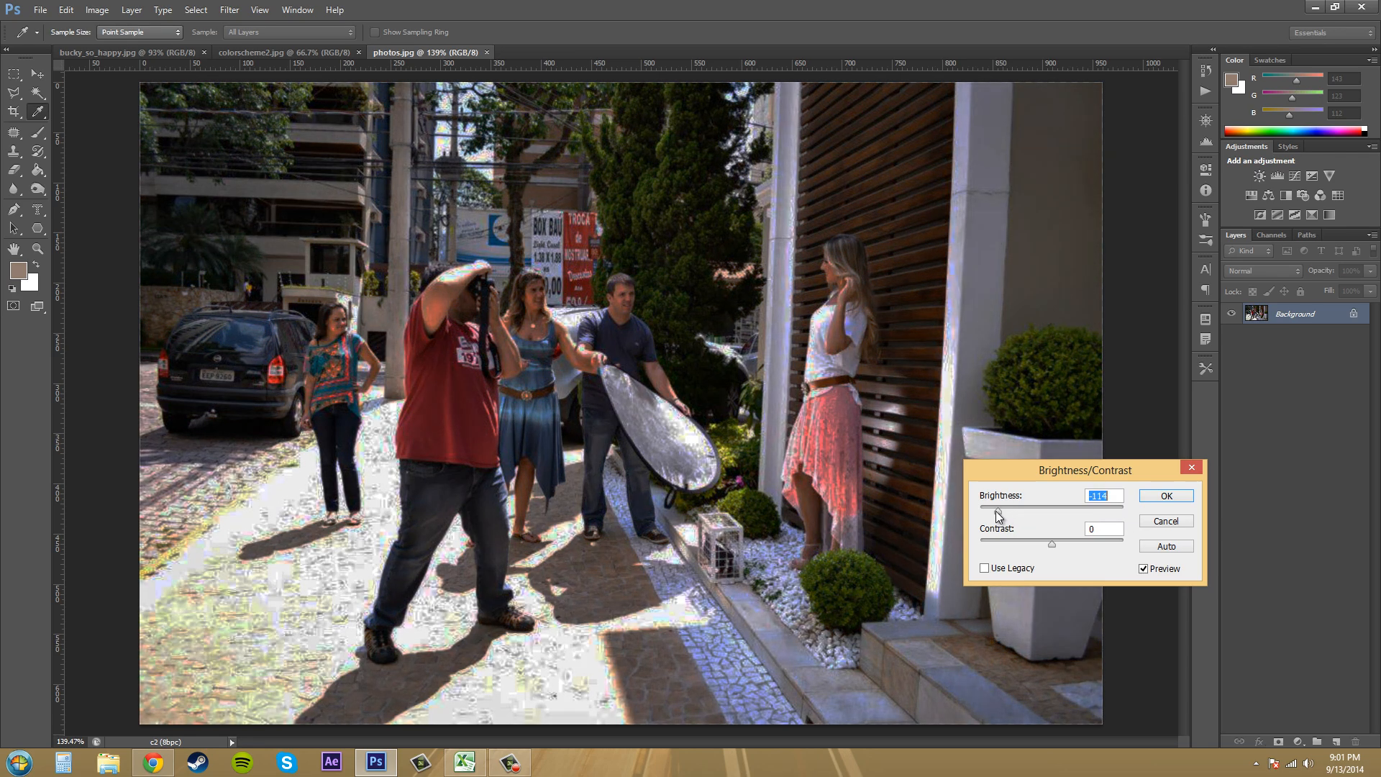
drag(1010, 508, 980, 509)
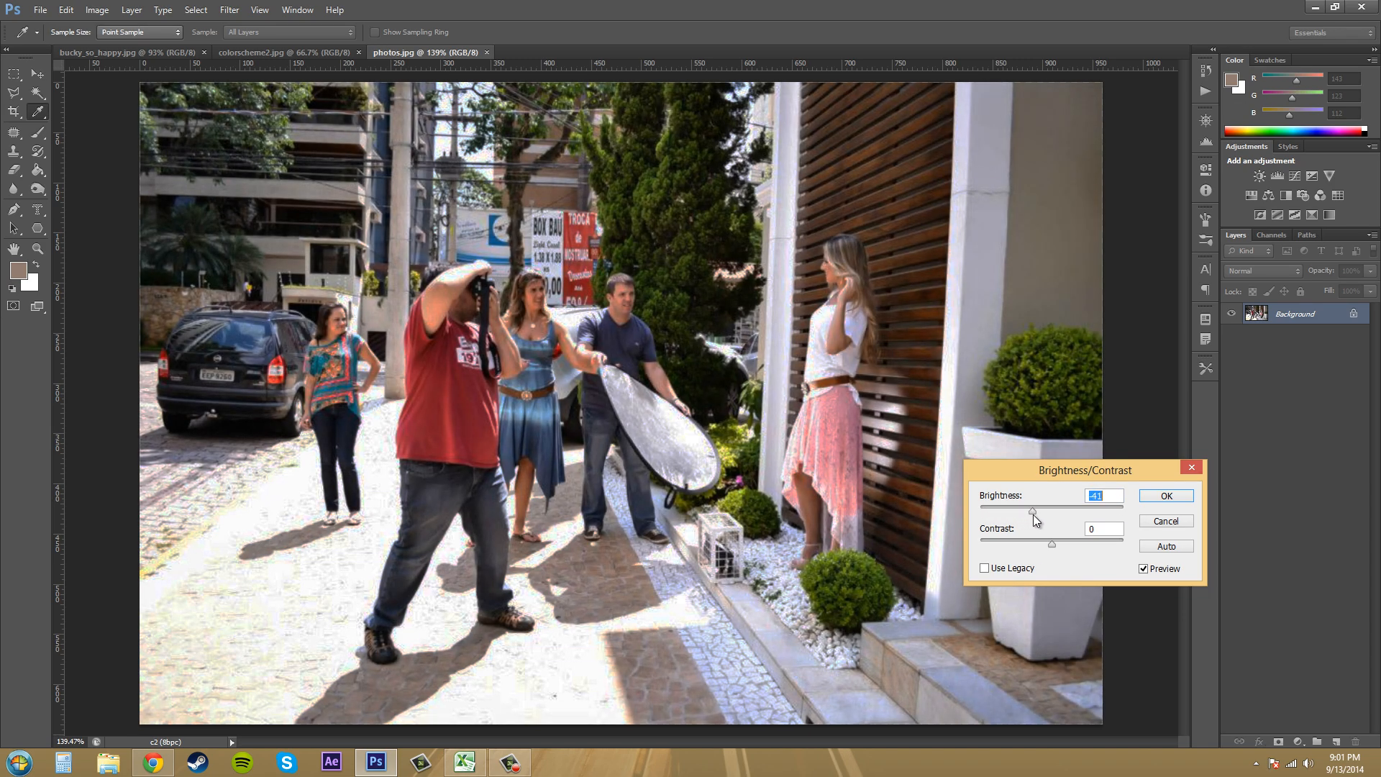
drag(1032, 511, 1047, 511)
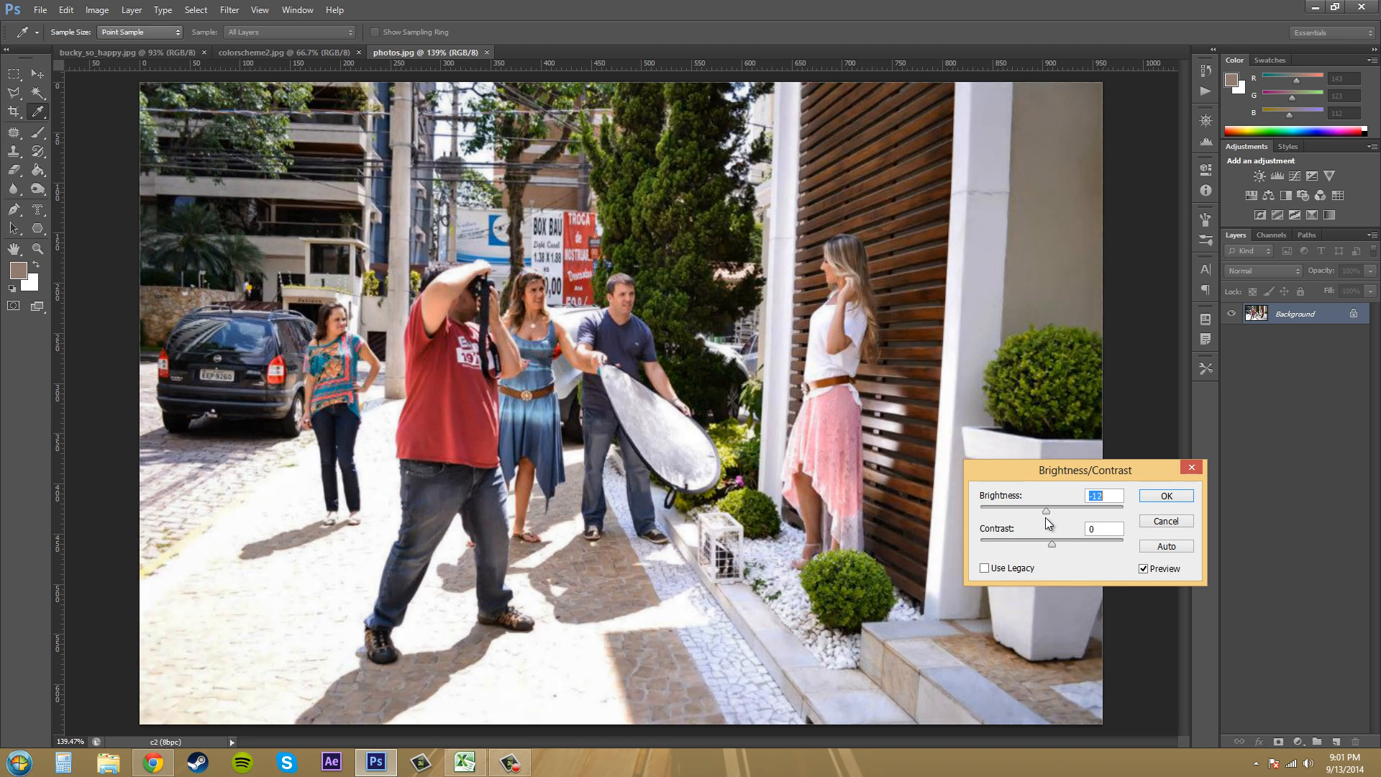
drag(1047, 510, 1037, 514)
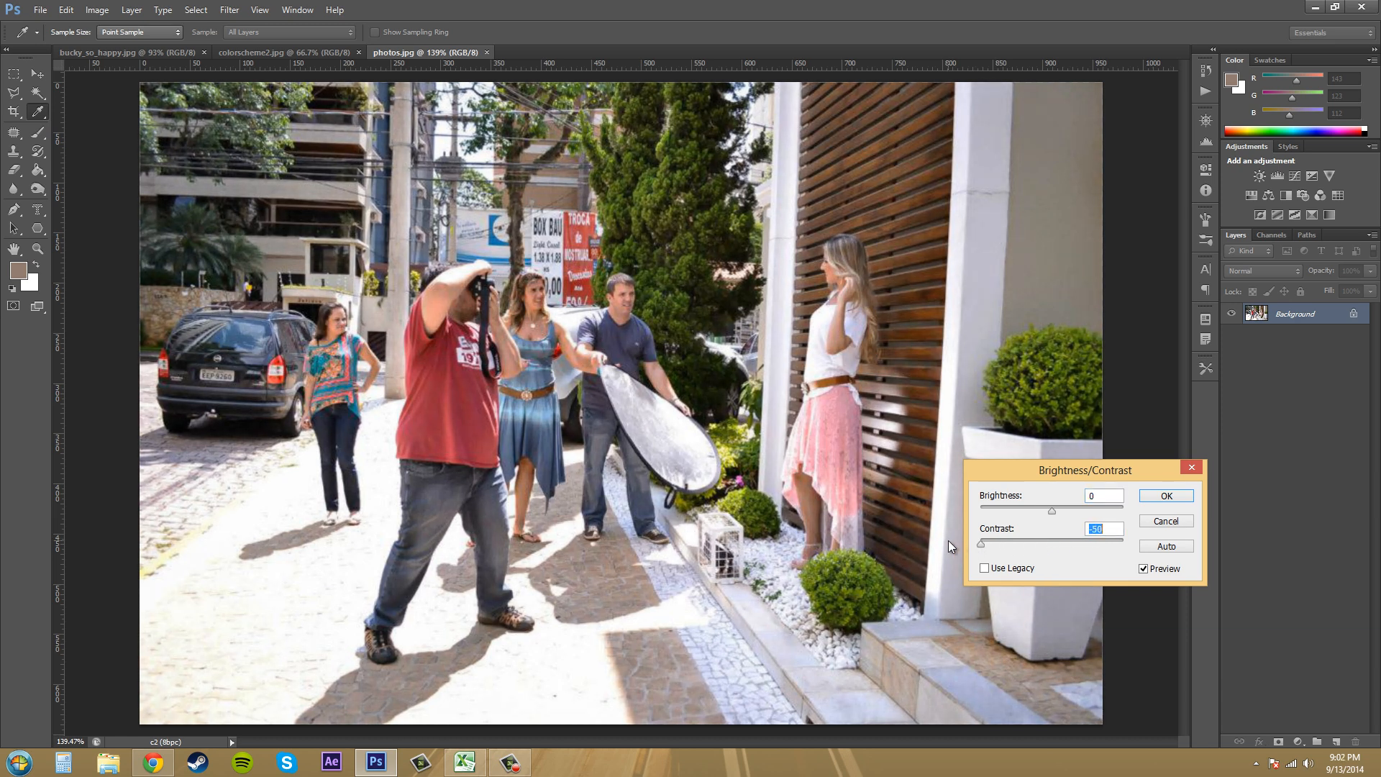
Push Contrast up to 100 and back several times, finally returning it to 0
drag(1052, 544, 1123, 544)
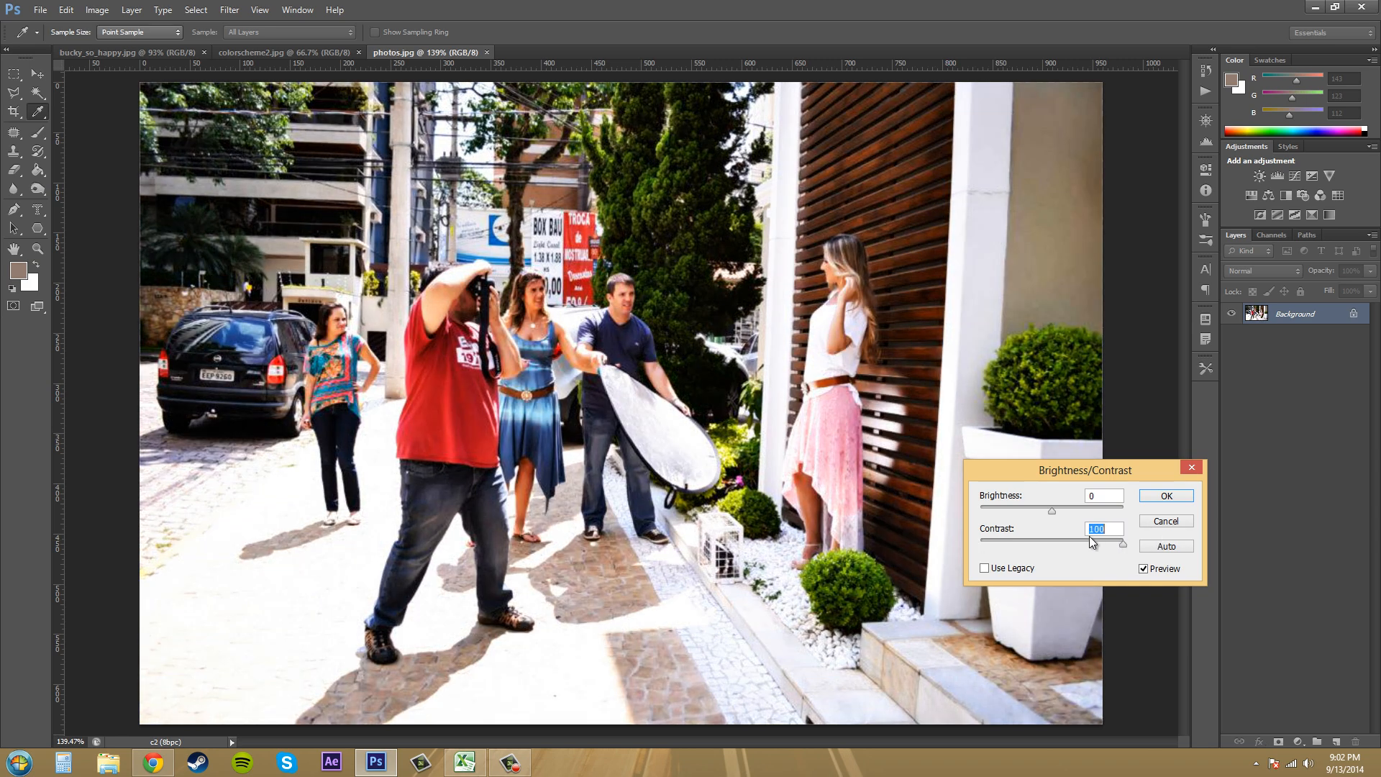
drag(1123, 544, 1096, 544)
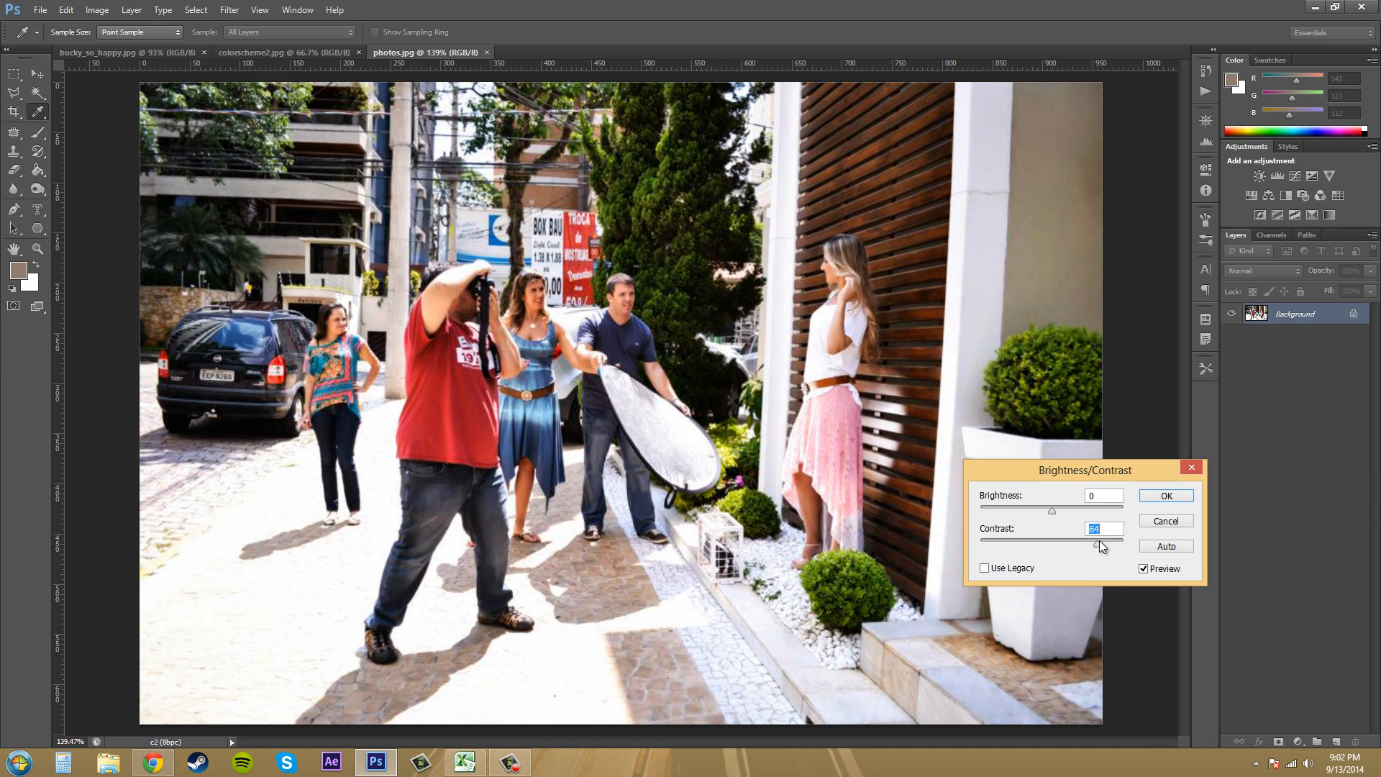
drag(1098, 544, 1125, 544)
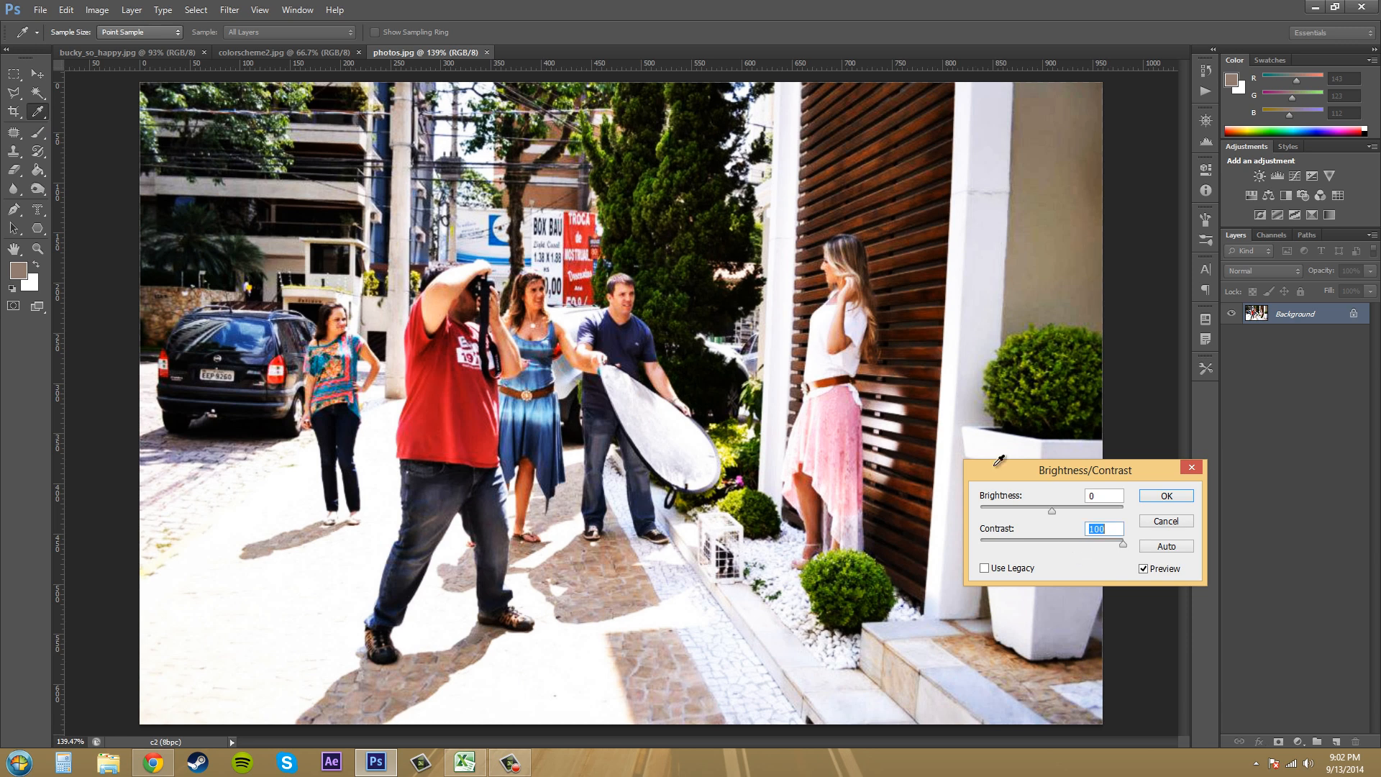
mouse_move(667, 262)
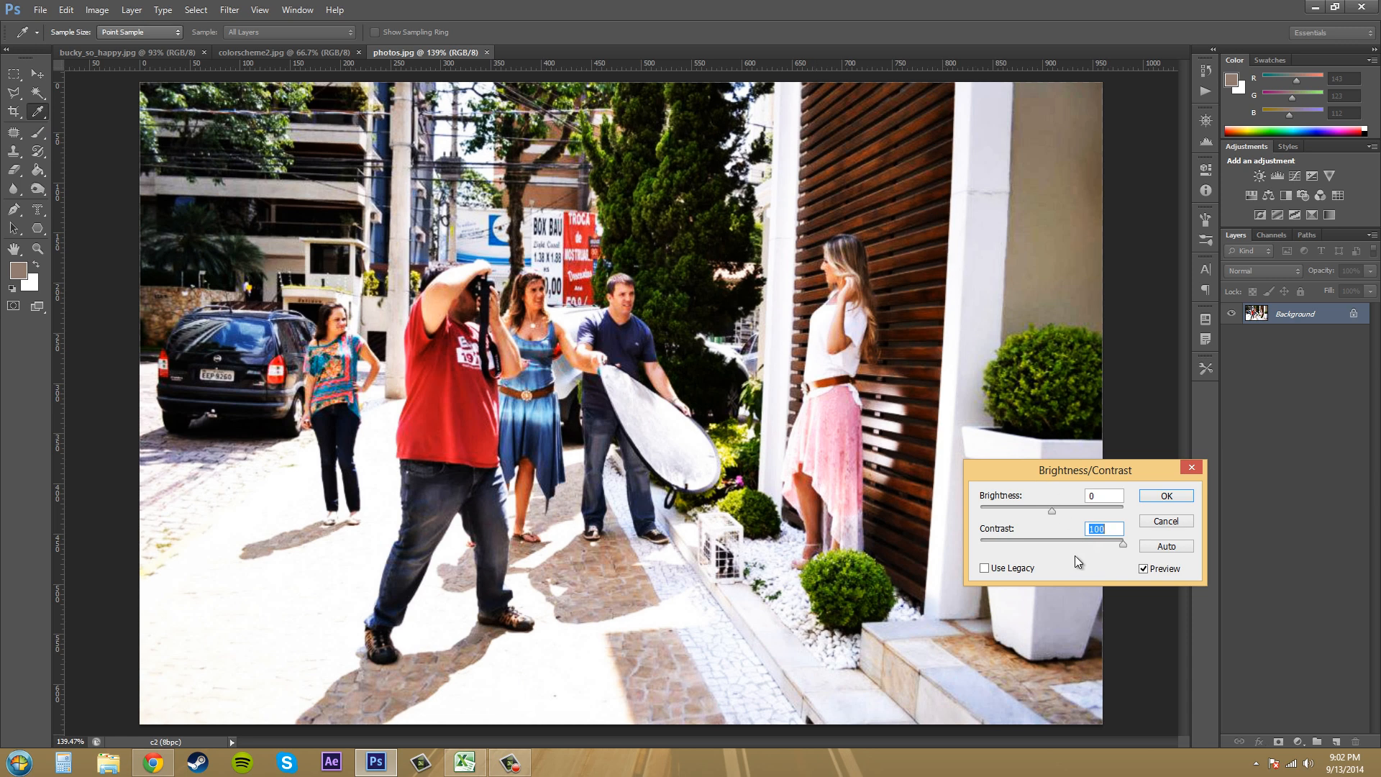
drag(1122, 544, 1106, 544)
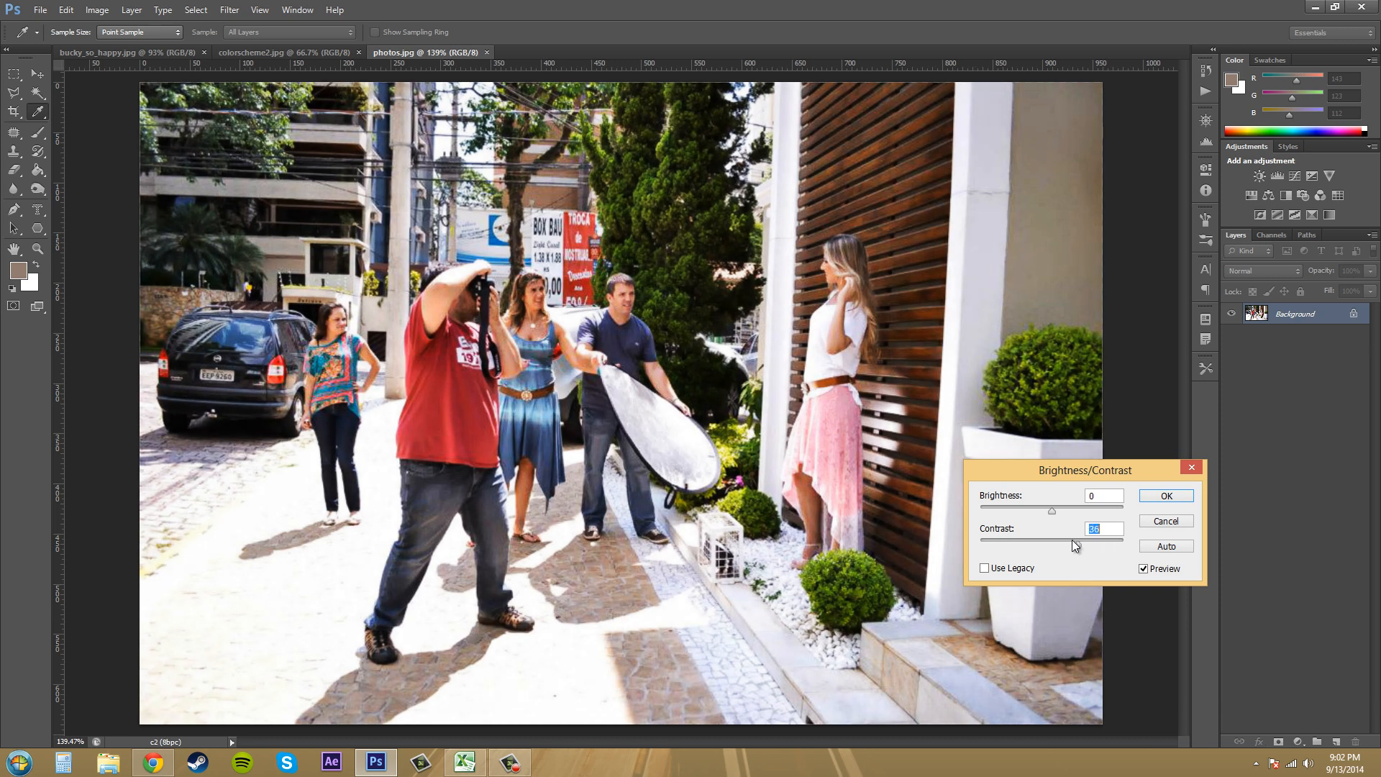
drag(1050, 544, 1118, 544)
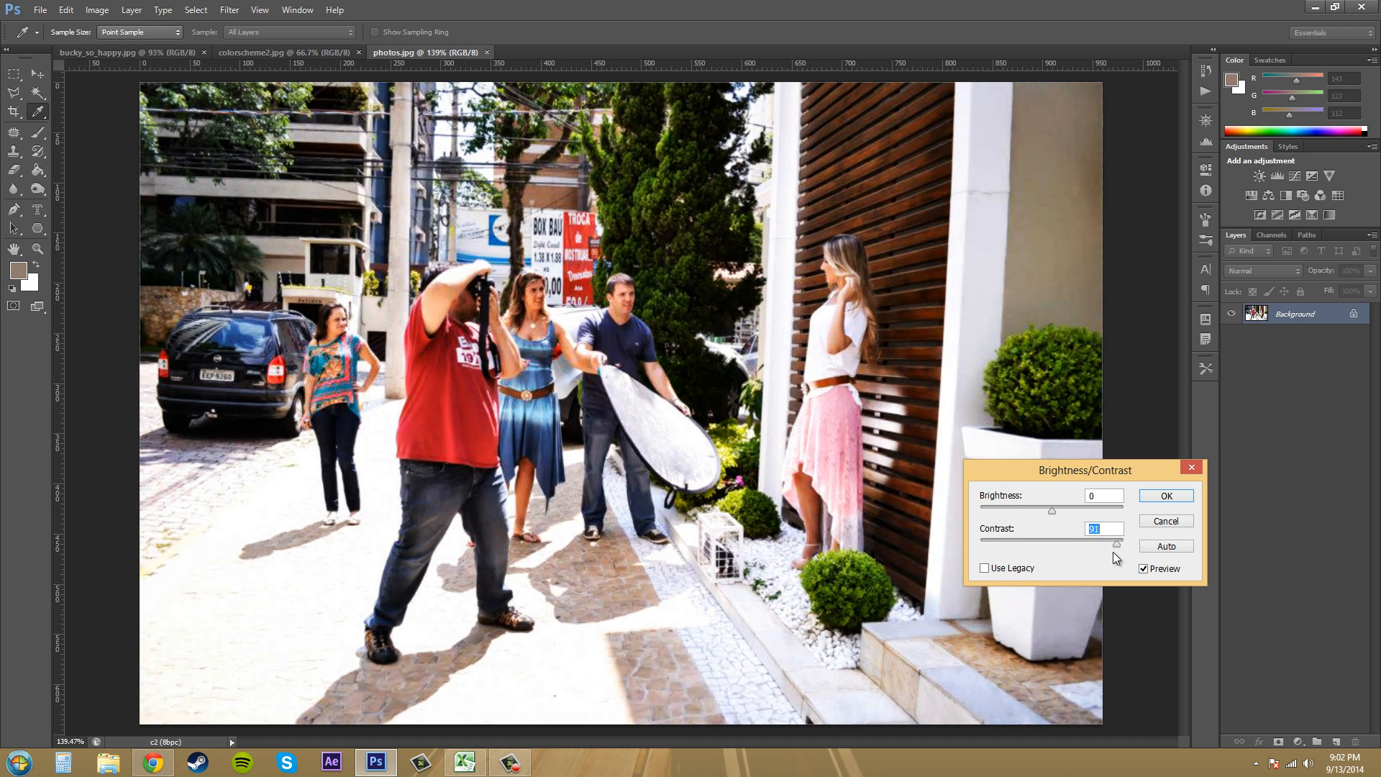
drag(1117, 544, 1103, 544)
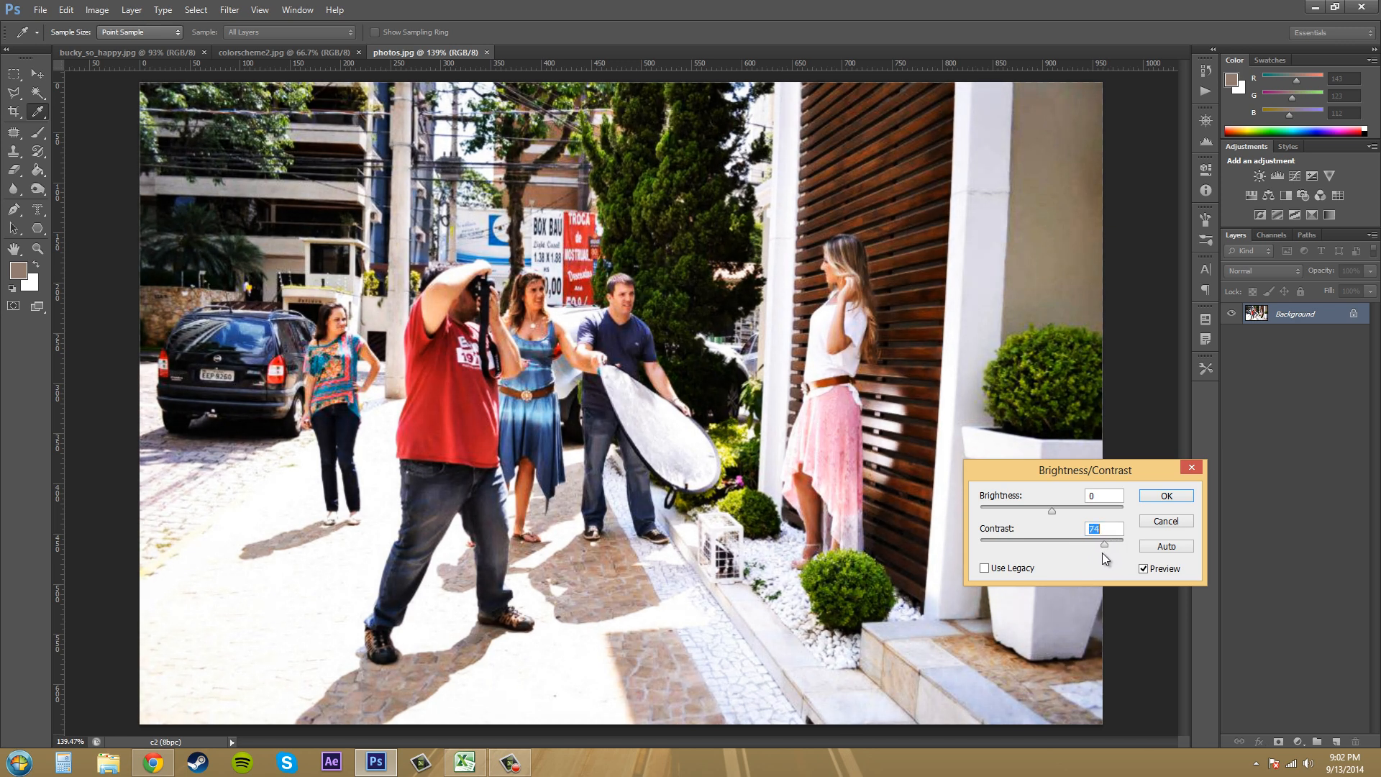
drag(1103, 544, 1056, 544)
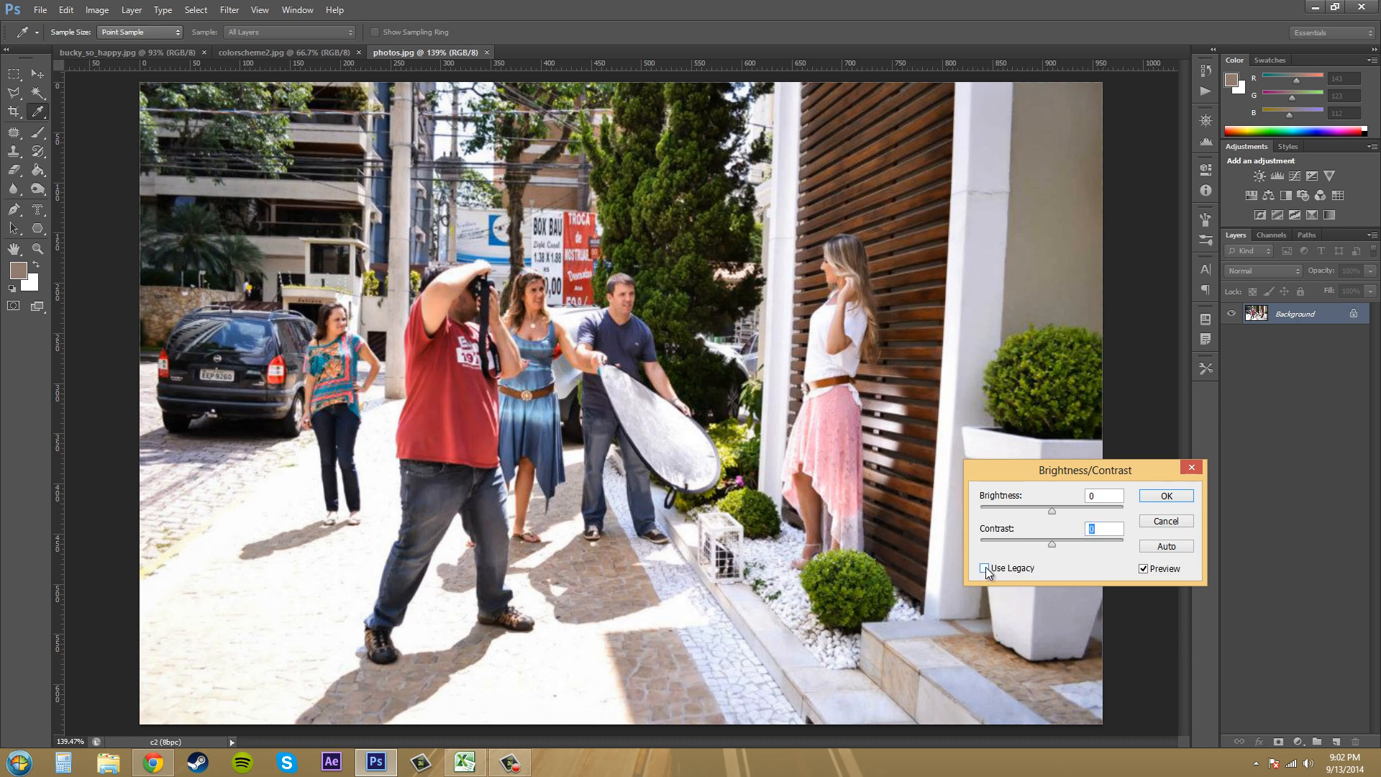
With Use Legacy on, drive Contrast to maximum and minimum (flat grey), then back to 0
click(984, 569)
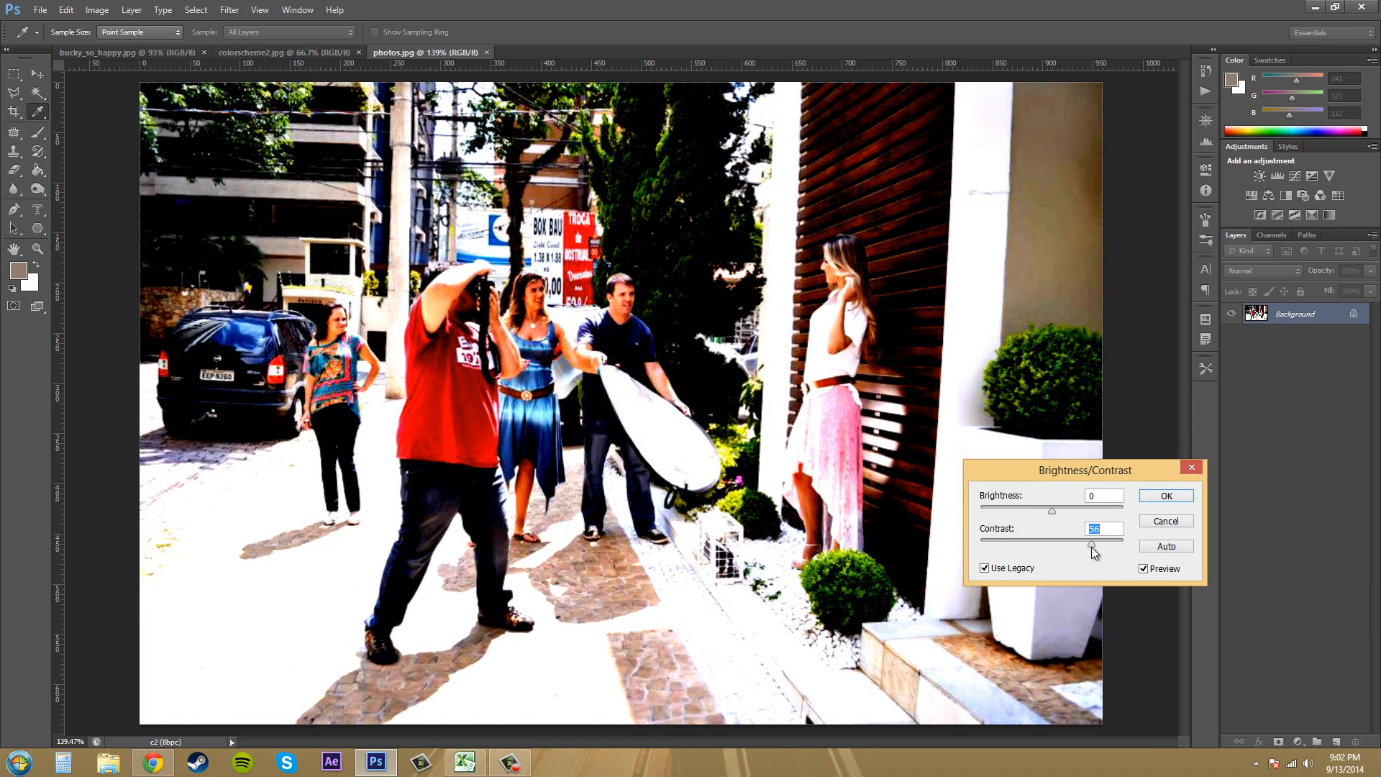
drag(1092, 549, 1123, 549)
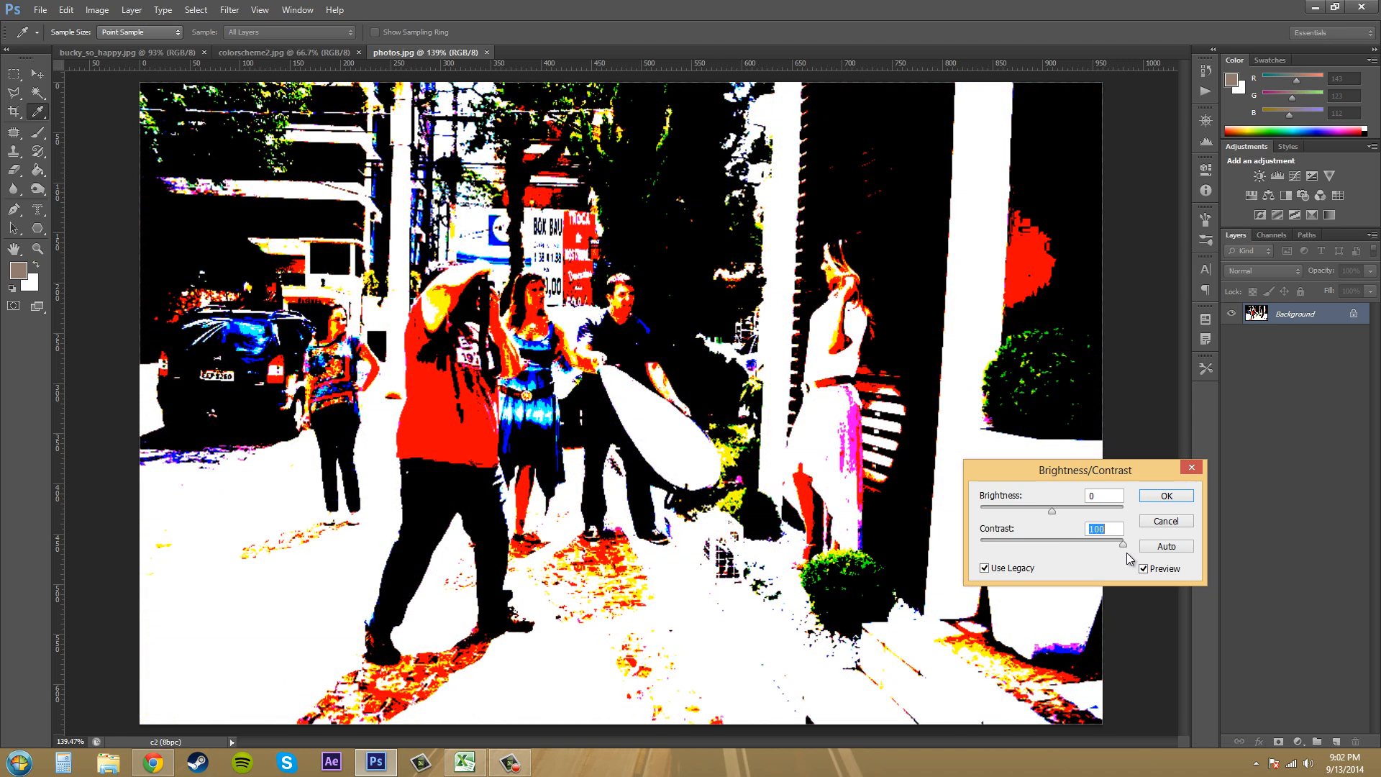
drag(1122, 544, 1094, 544)
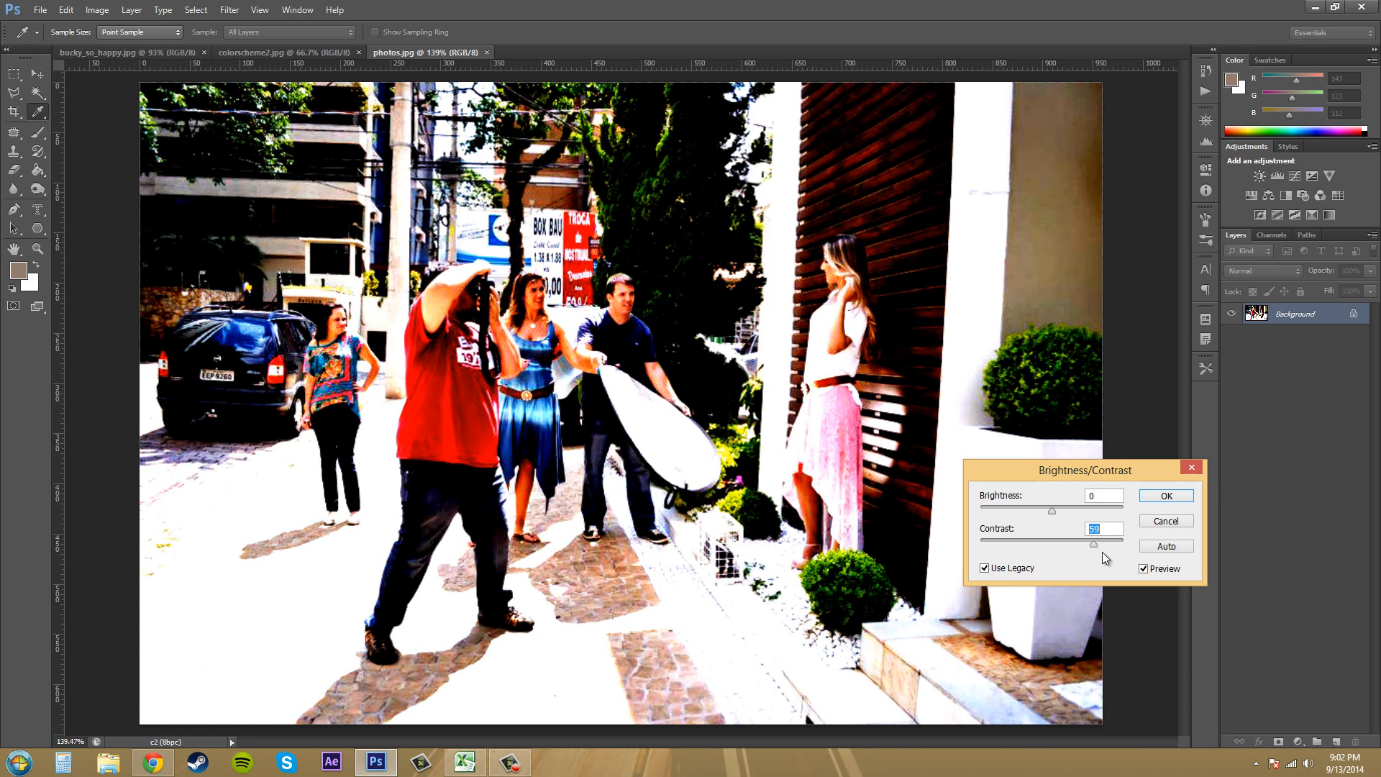
drag(1093, 544, 993, 544)
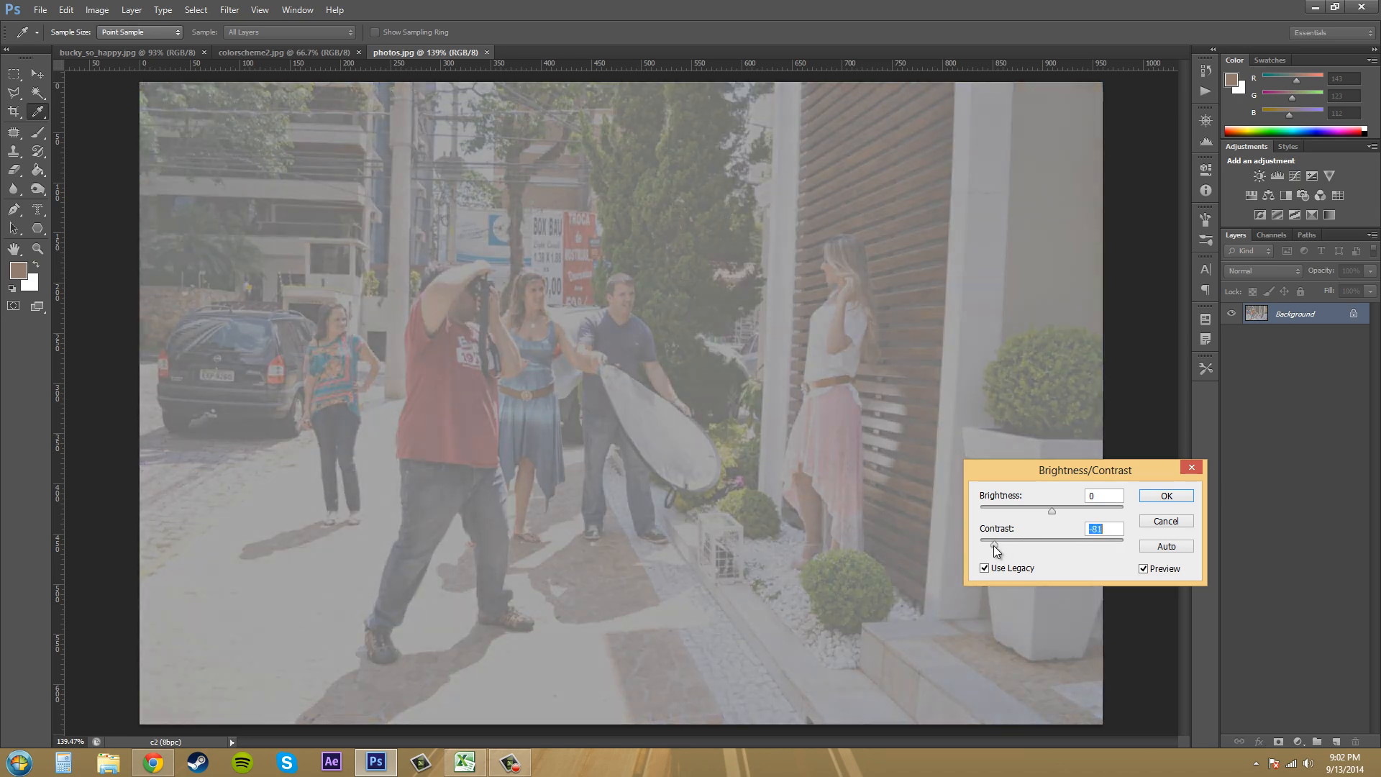
drag(993, 546, 978, 546)
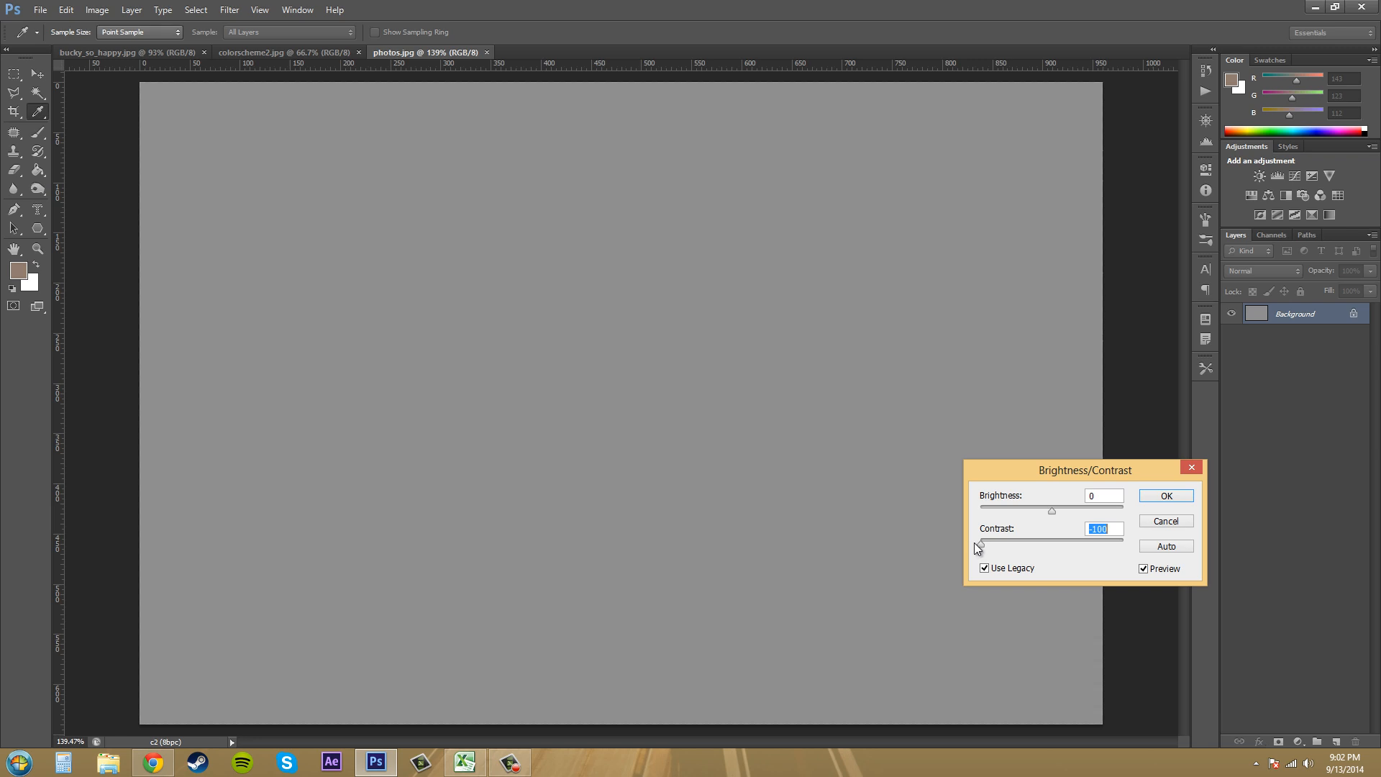
drag(977, 546, 1051, 544)
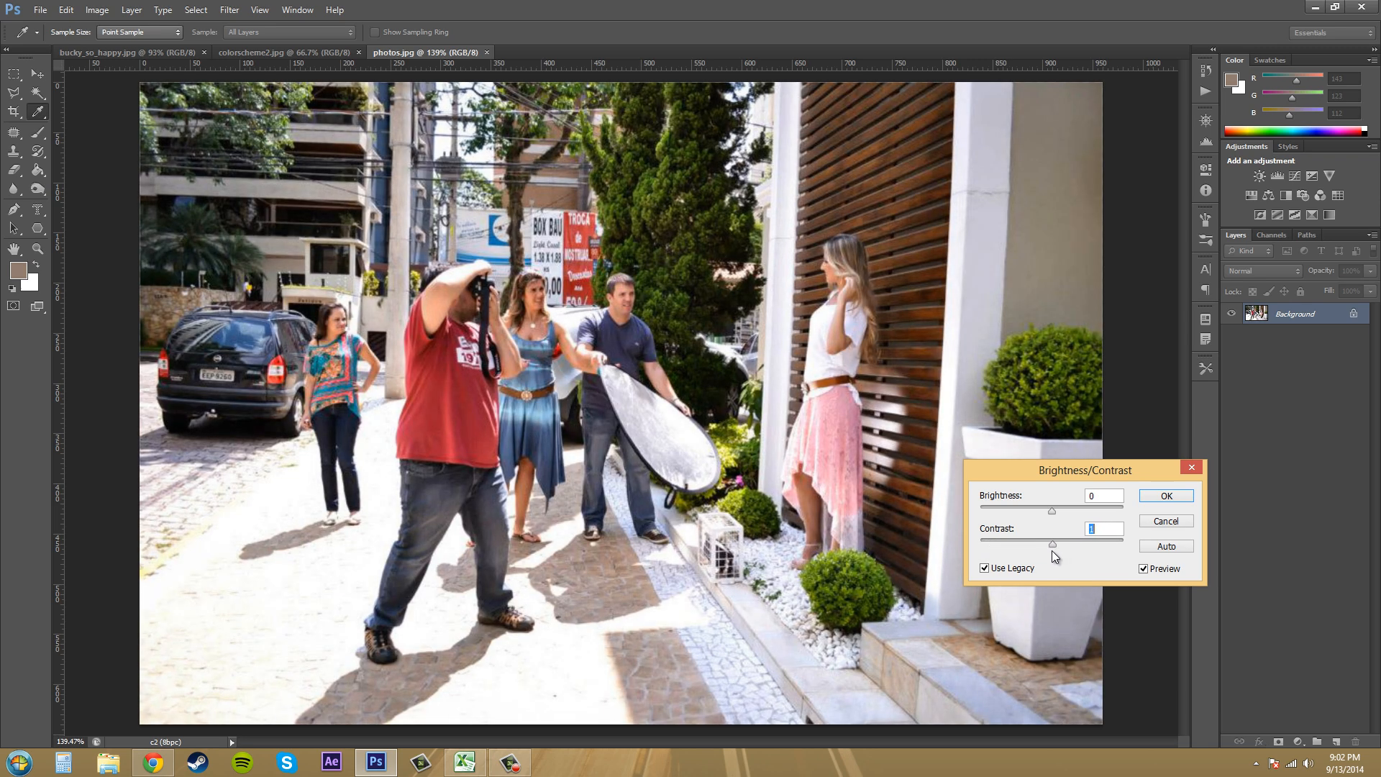
Turn Use Legacy off again, leaving Brightness and Contrast at 0
click(1103, 527)
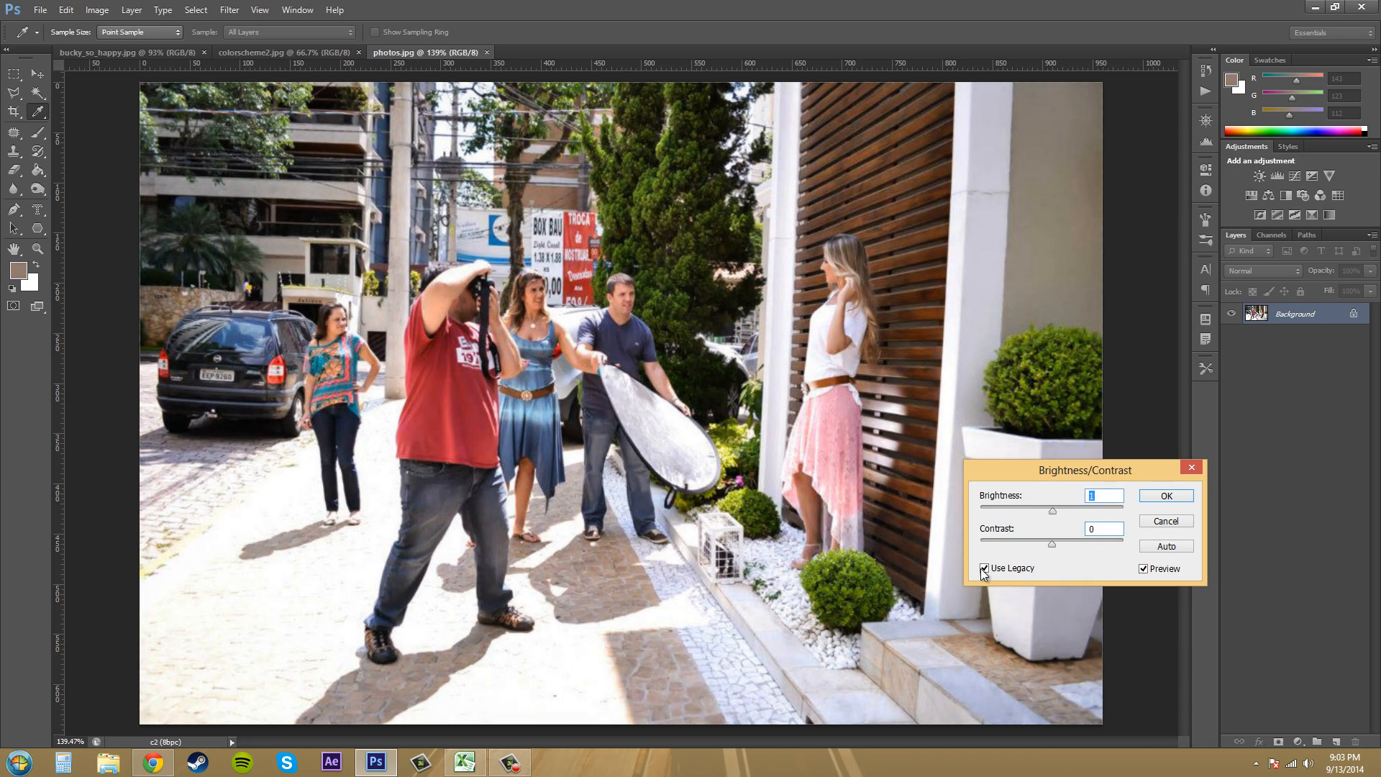
click(984, 567)
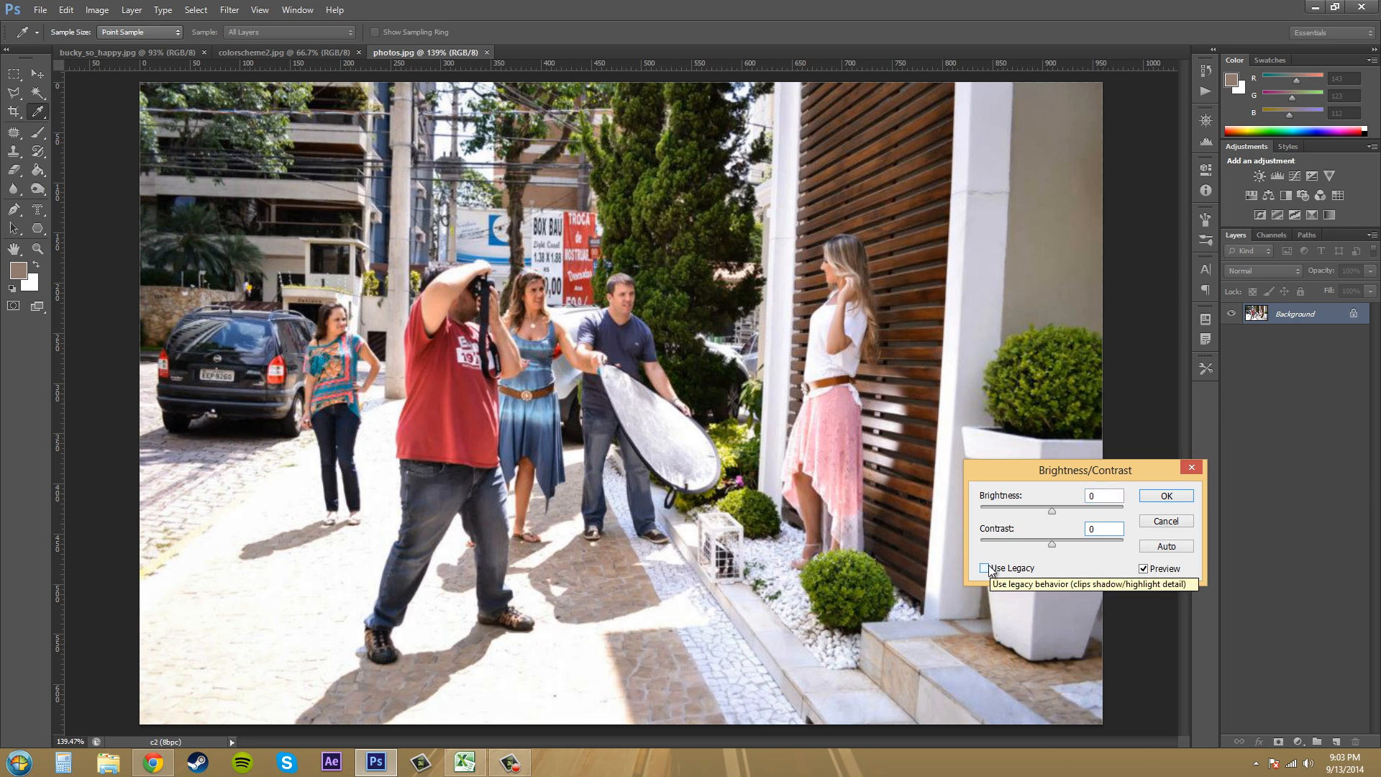
mouse_move(989, 577)
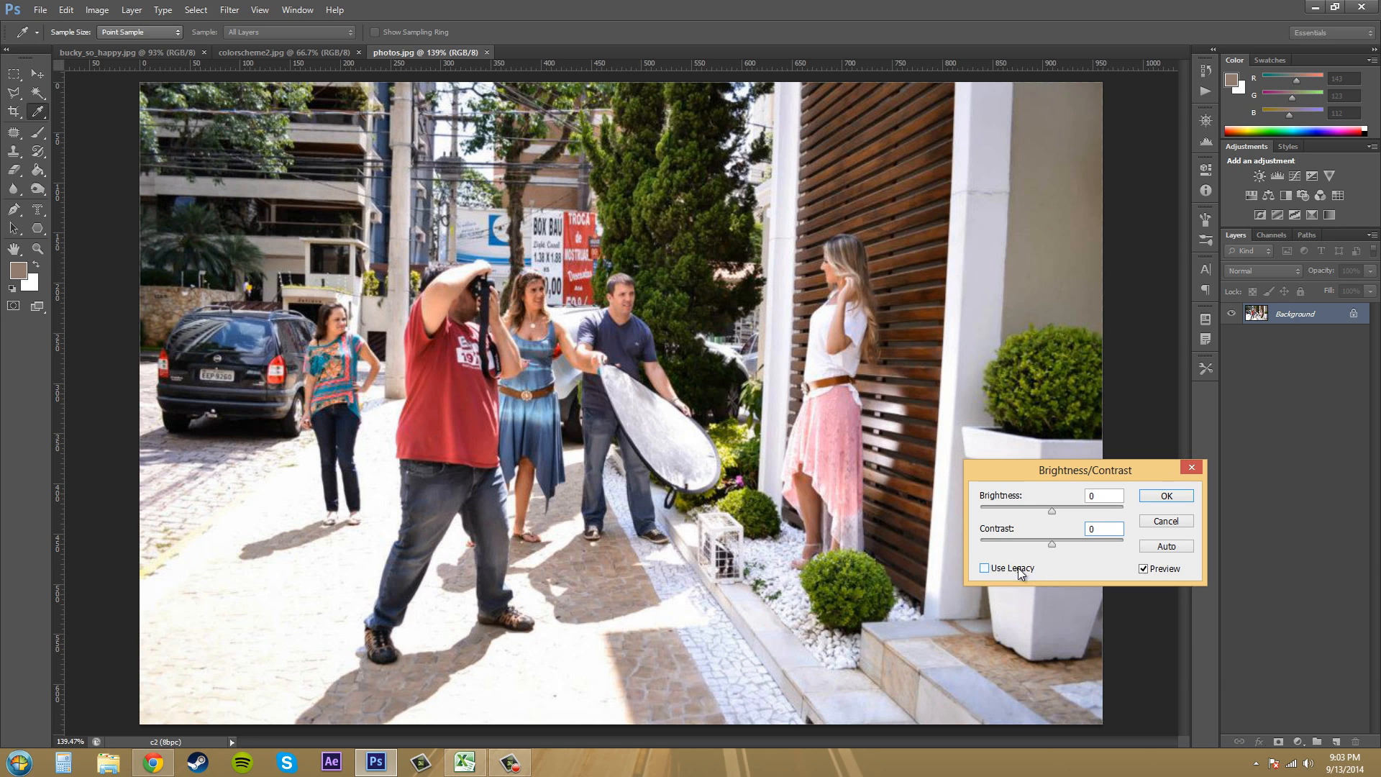
mouse_move(1024, 576)
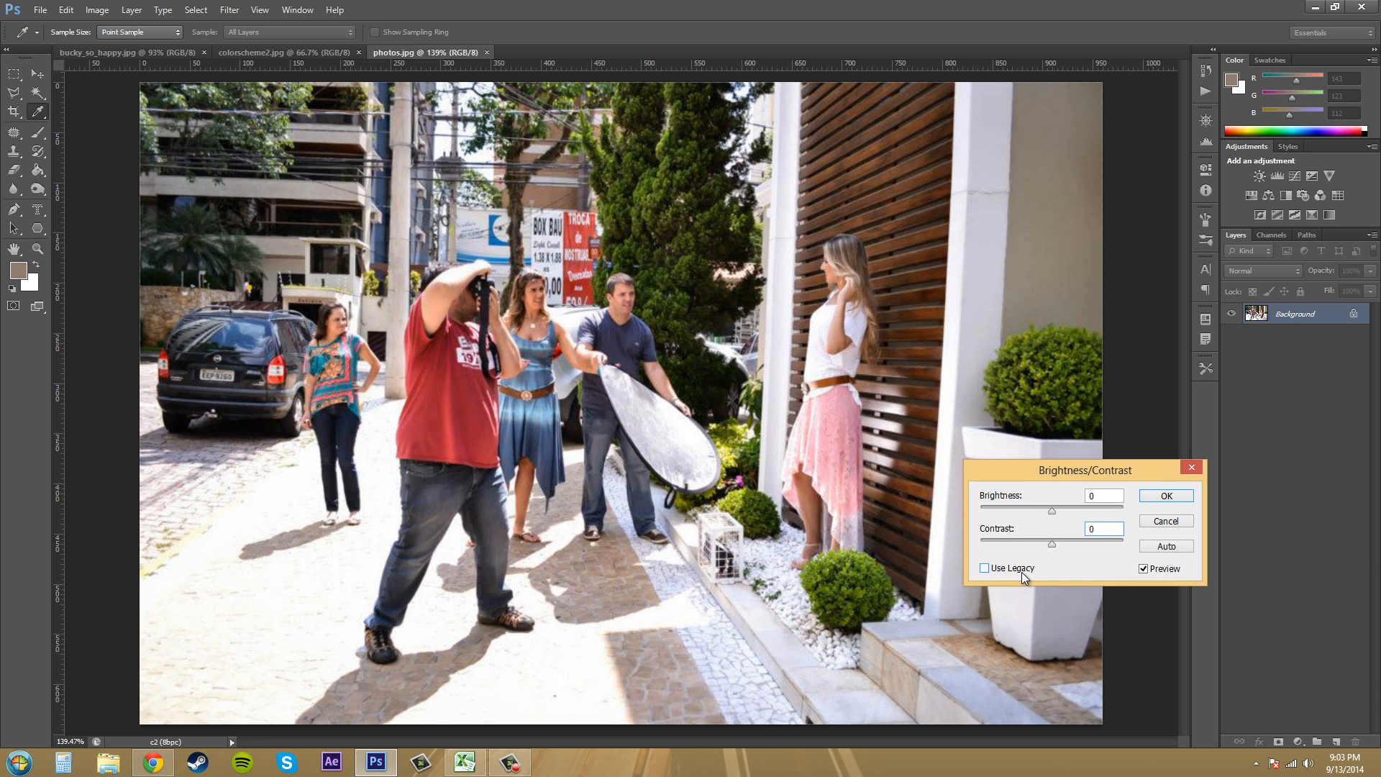
mouse_move(1083, 566)
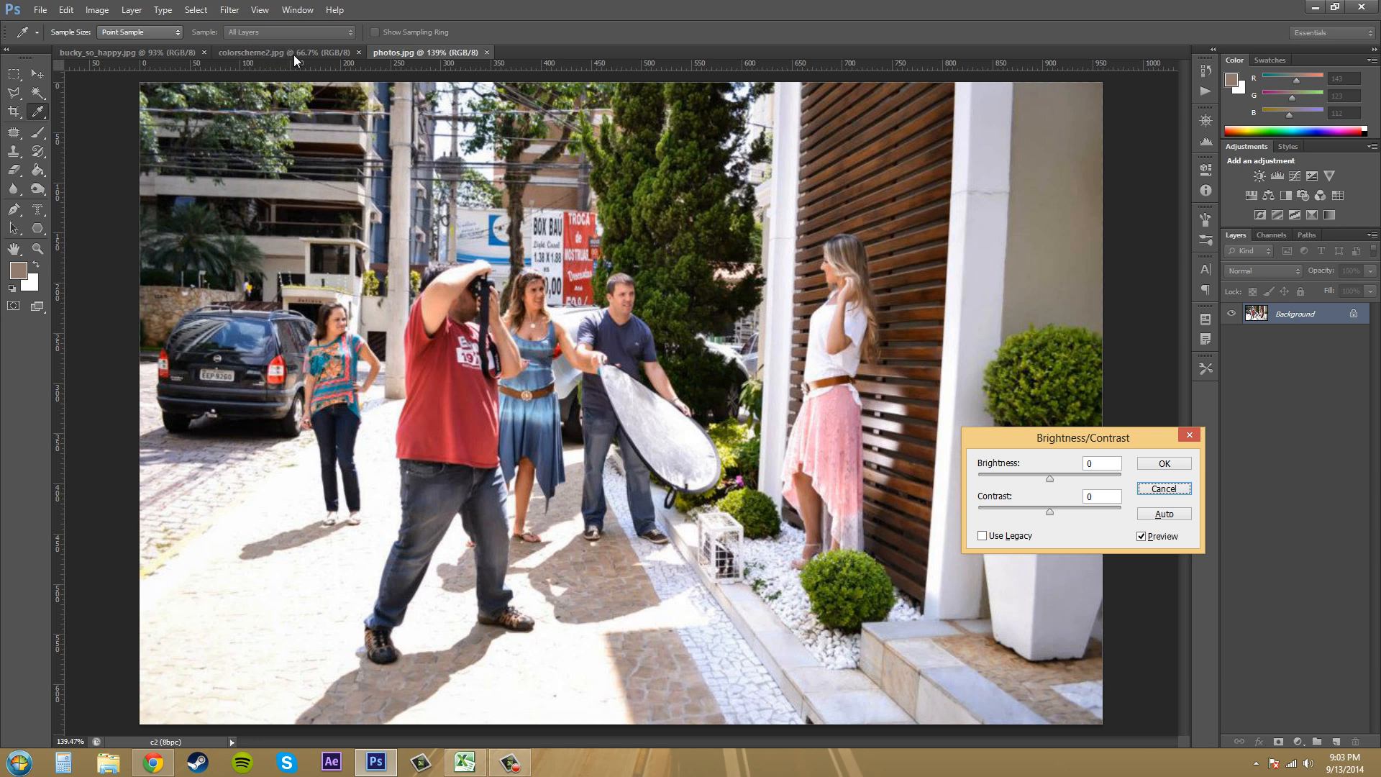
mouse_move(1202, 498)
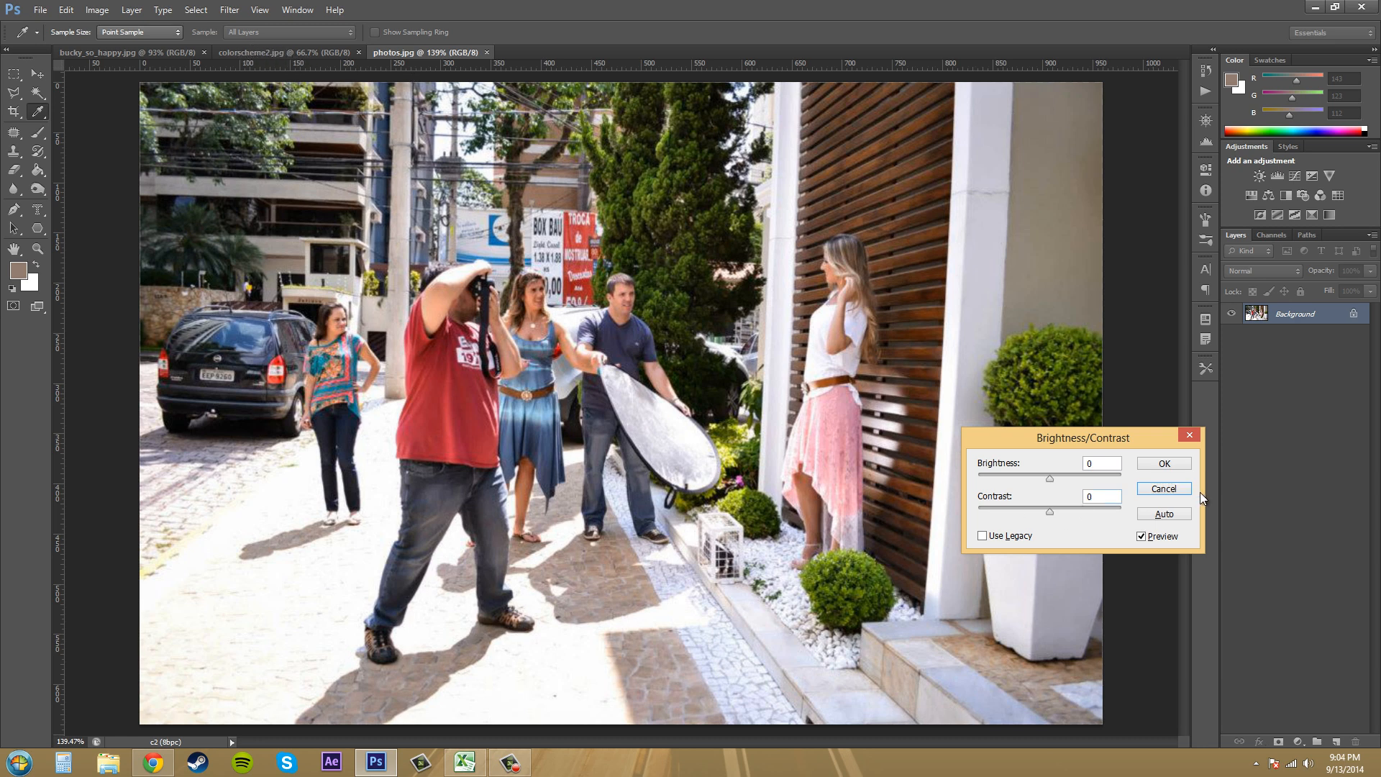
Cancel the Brightness/Contrast adjustment on the street photo
click(255, 52)
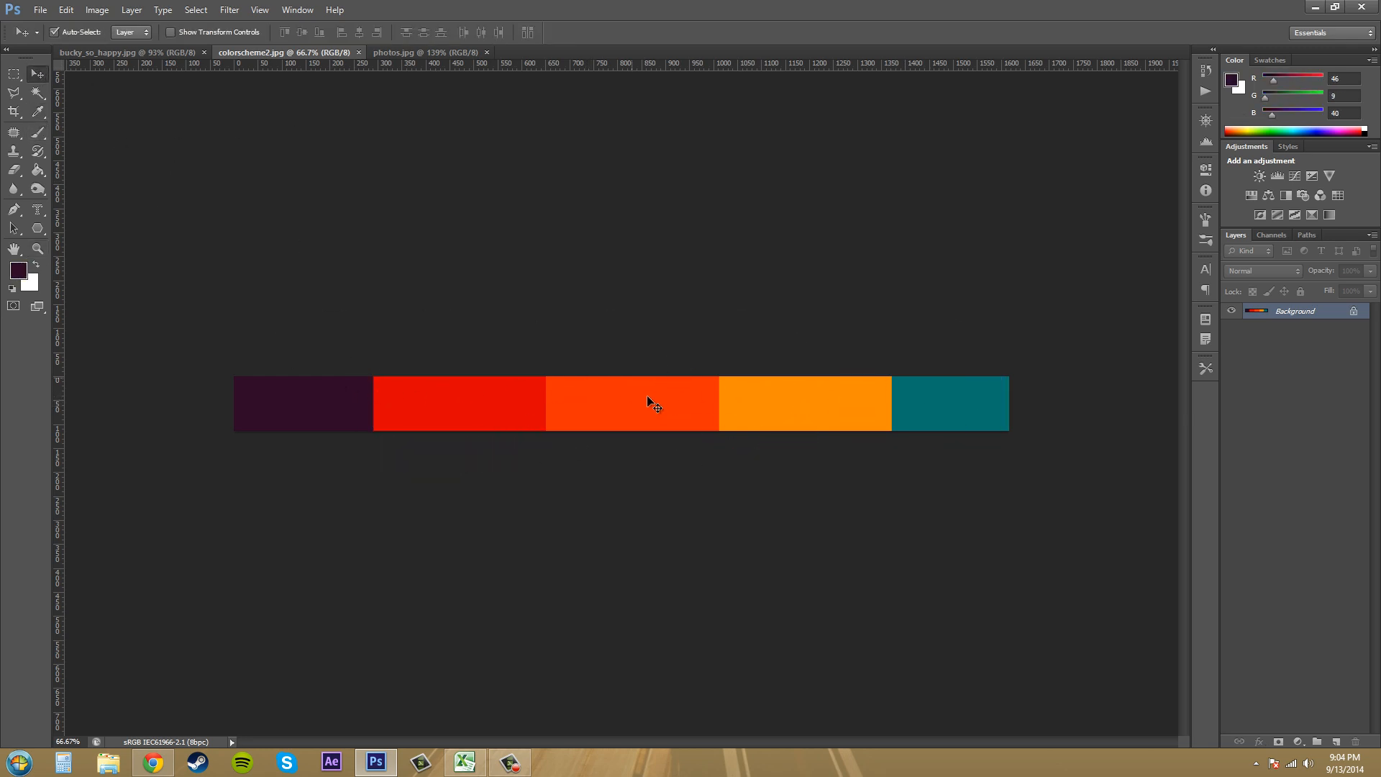
mouse_move(886, 393)
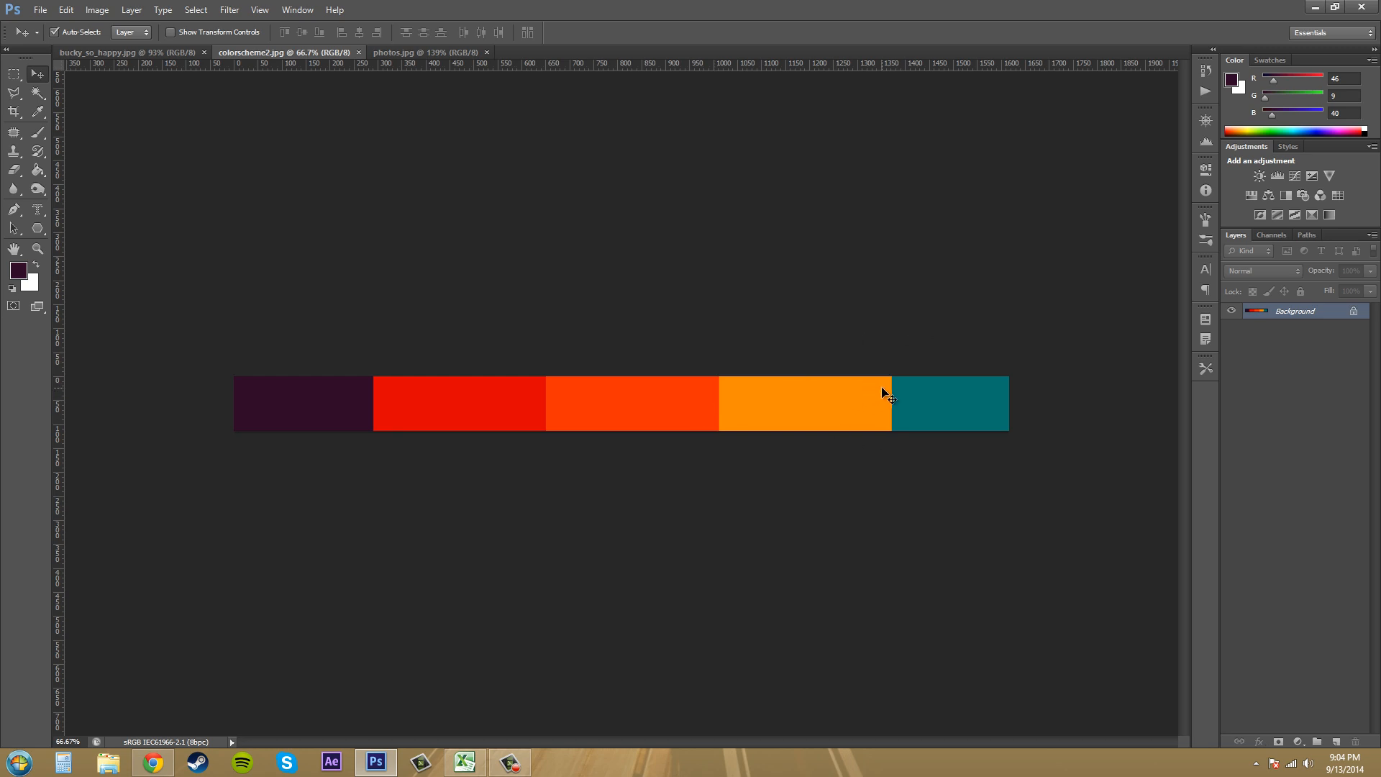
mouse_move(356, 431)
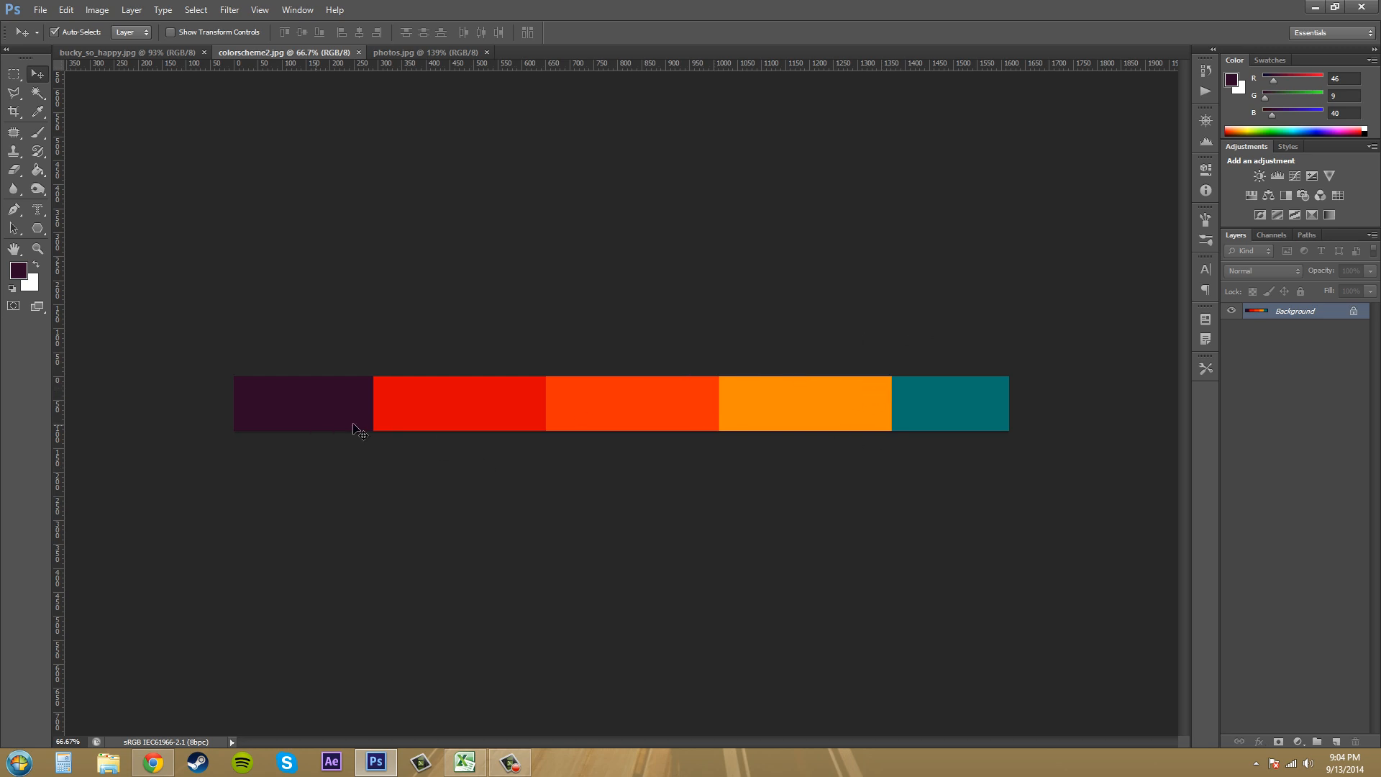
mouse_move(360, 414)
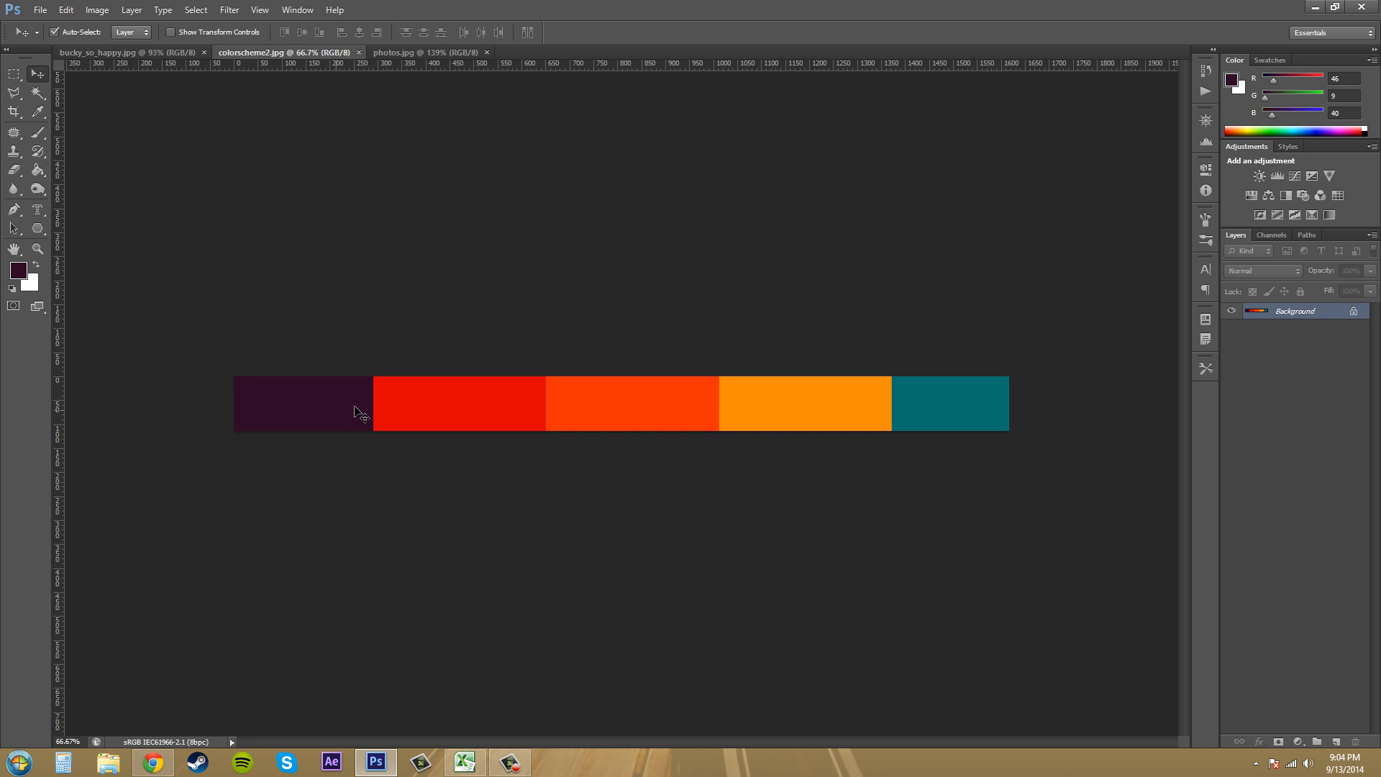
mouse_move(741, 324)
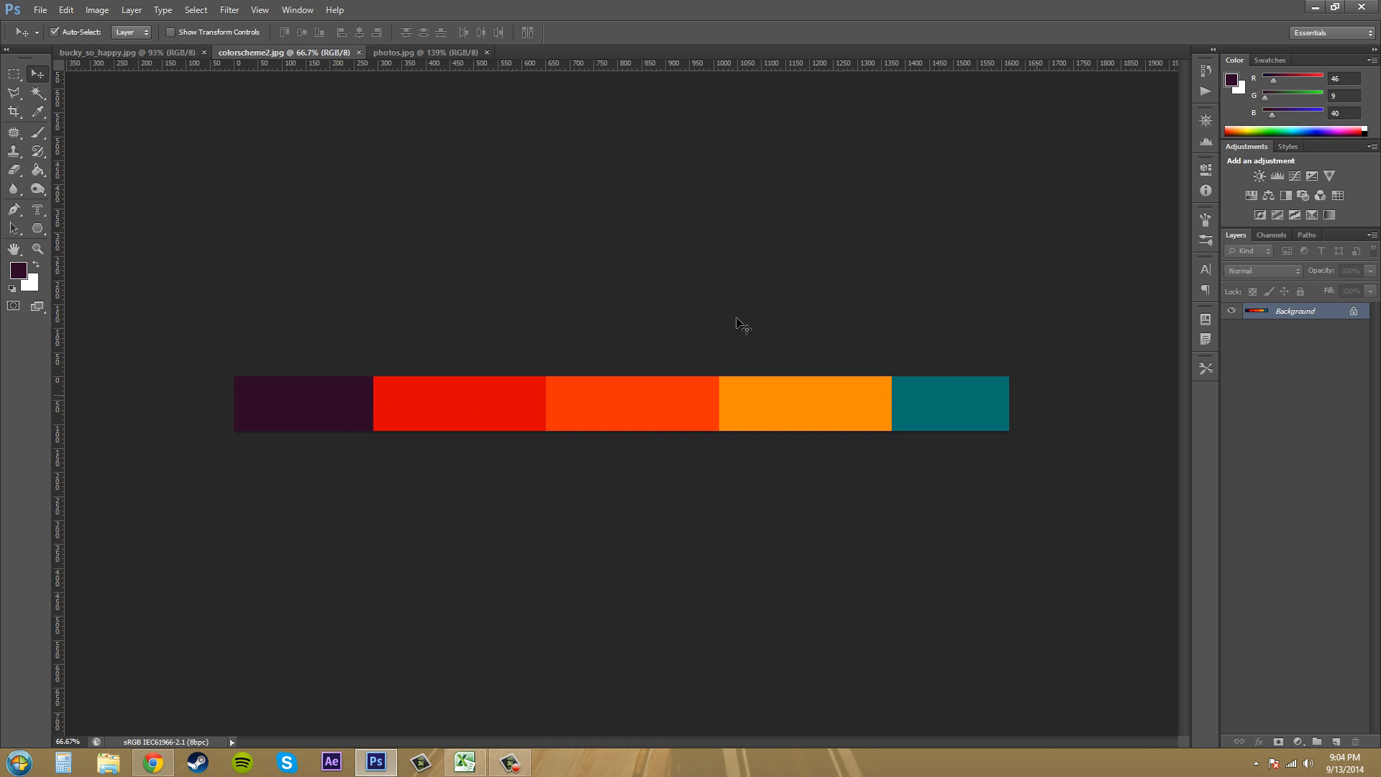
Raise the swatch strip's Brightness to 64 and toggle Preview off and on to compare
click(130, 9)
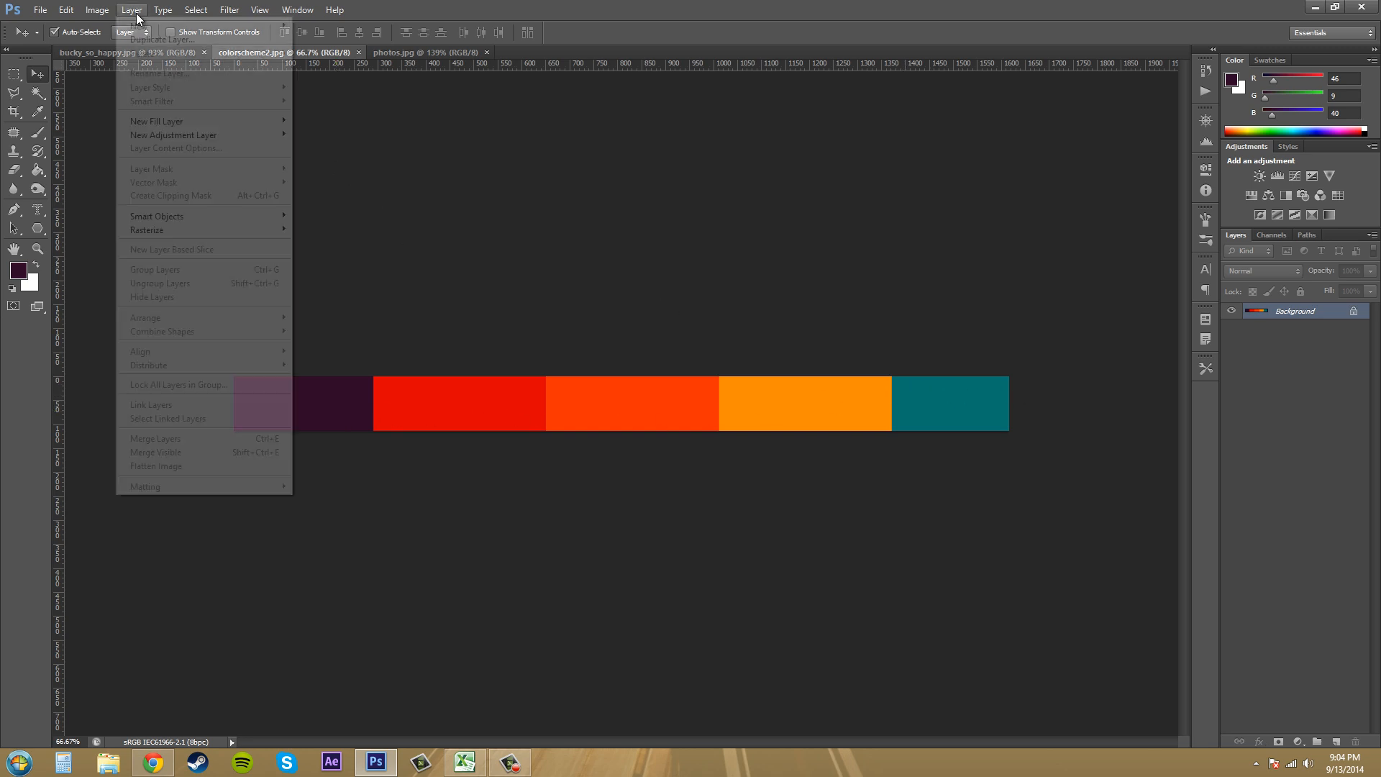
click(97, 10)
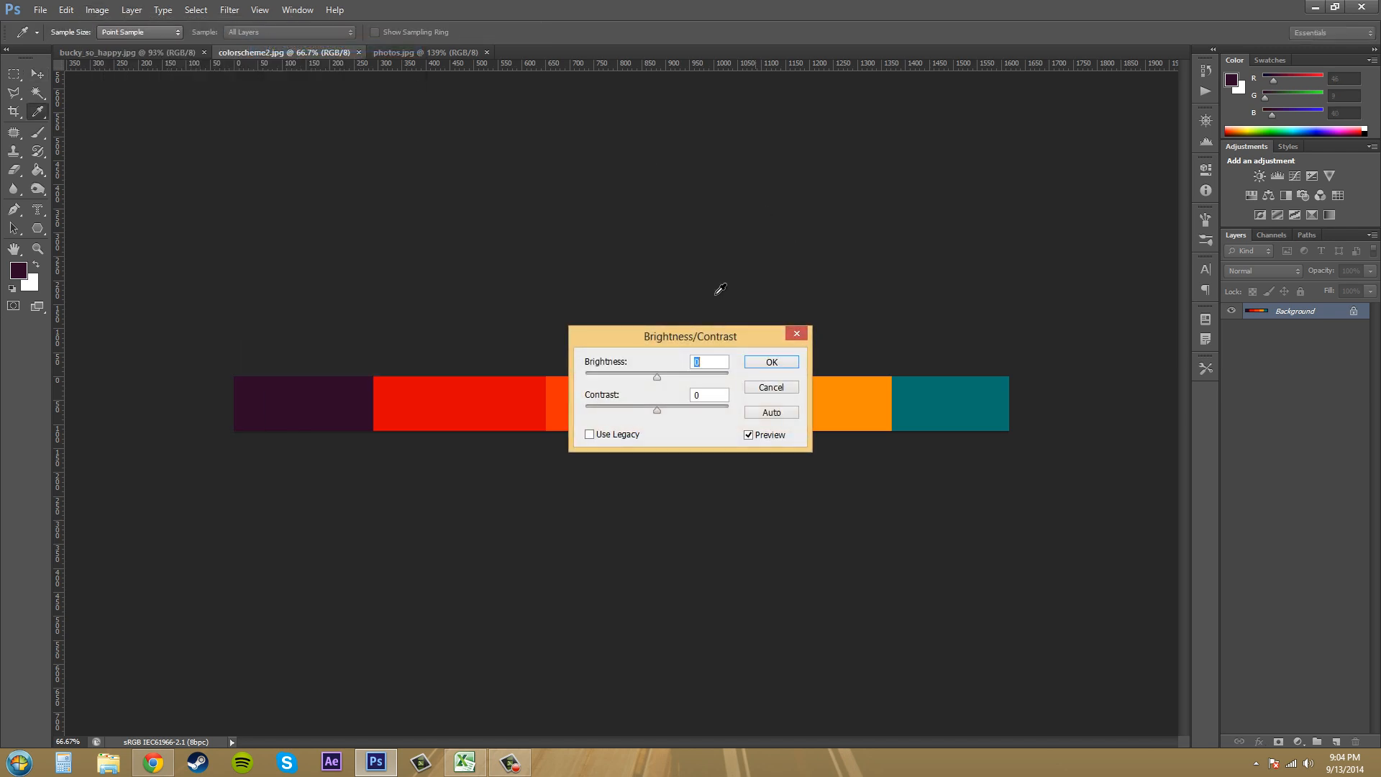
drag(690, 336, 776, 222)
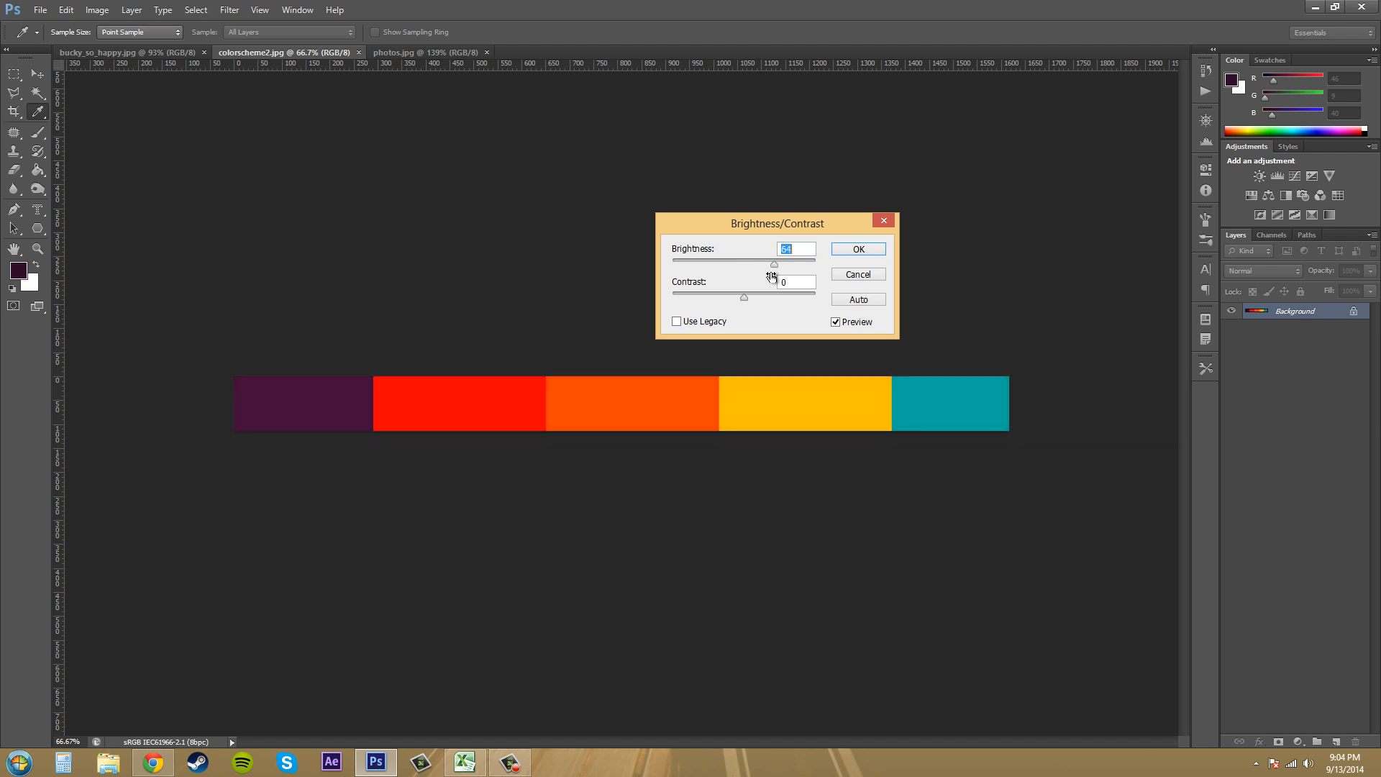
mouse_move(895, 360)
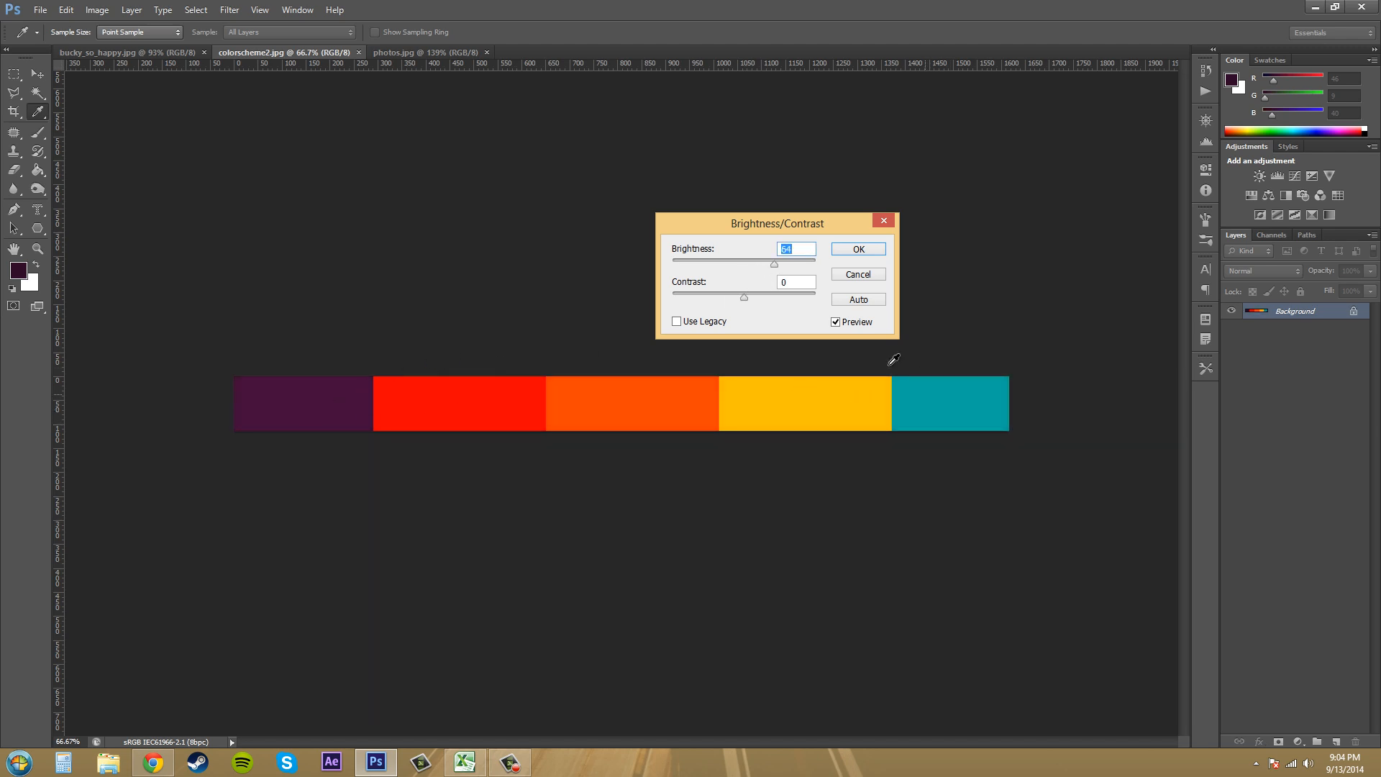
click(835, 322)
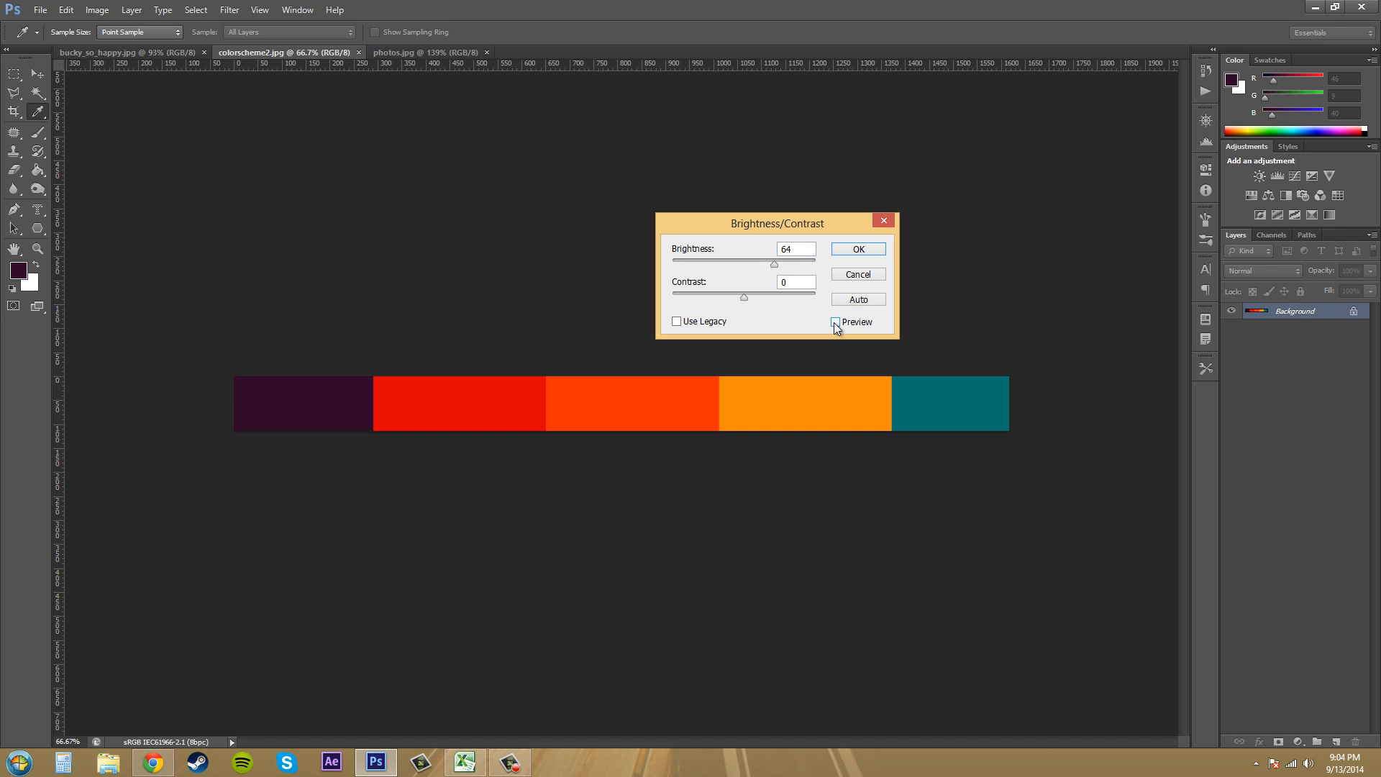
click(835, 321)
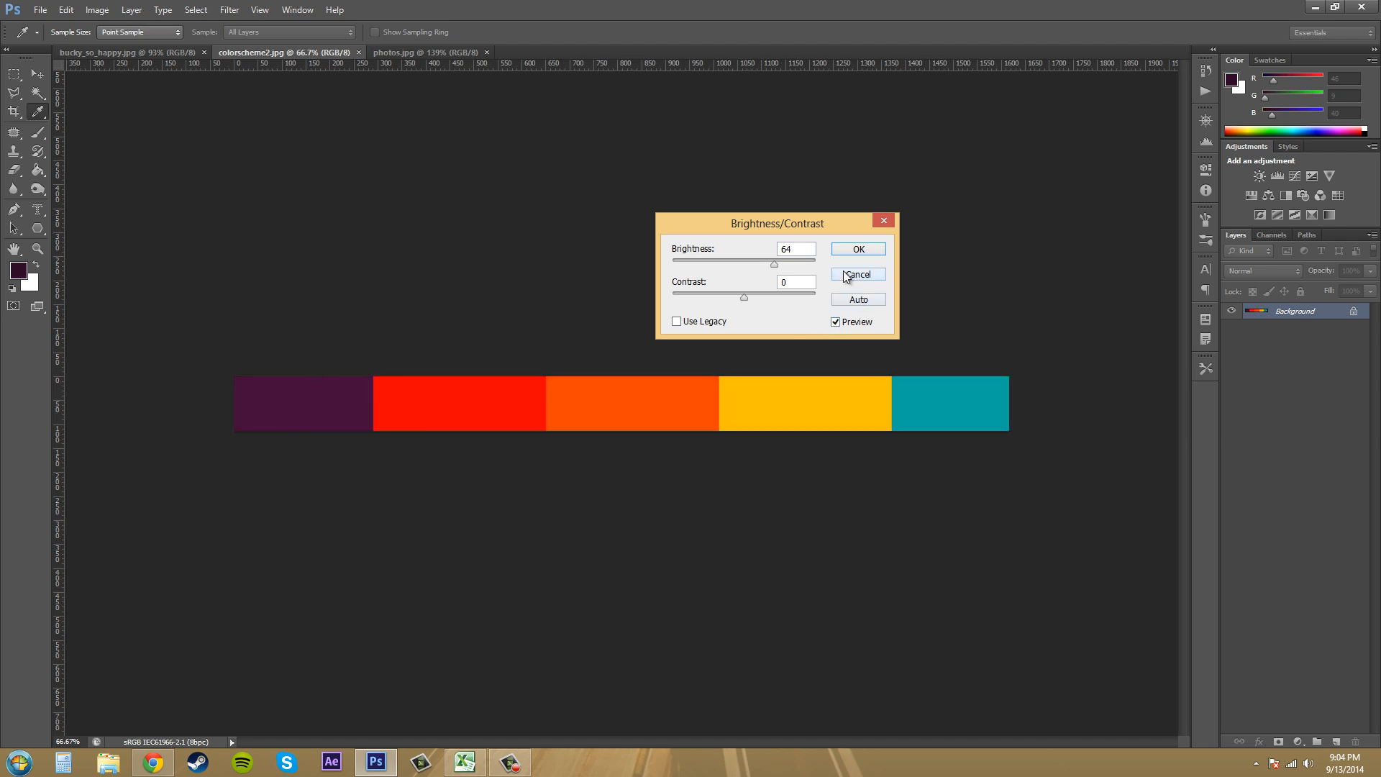
Cancel the swatch brightening and return to the photos.jpg document
click(856, 274)
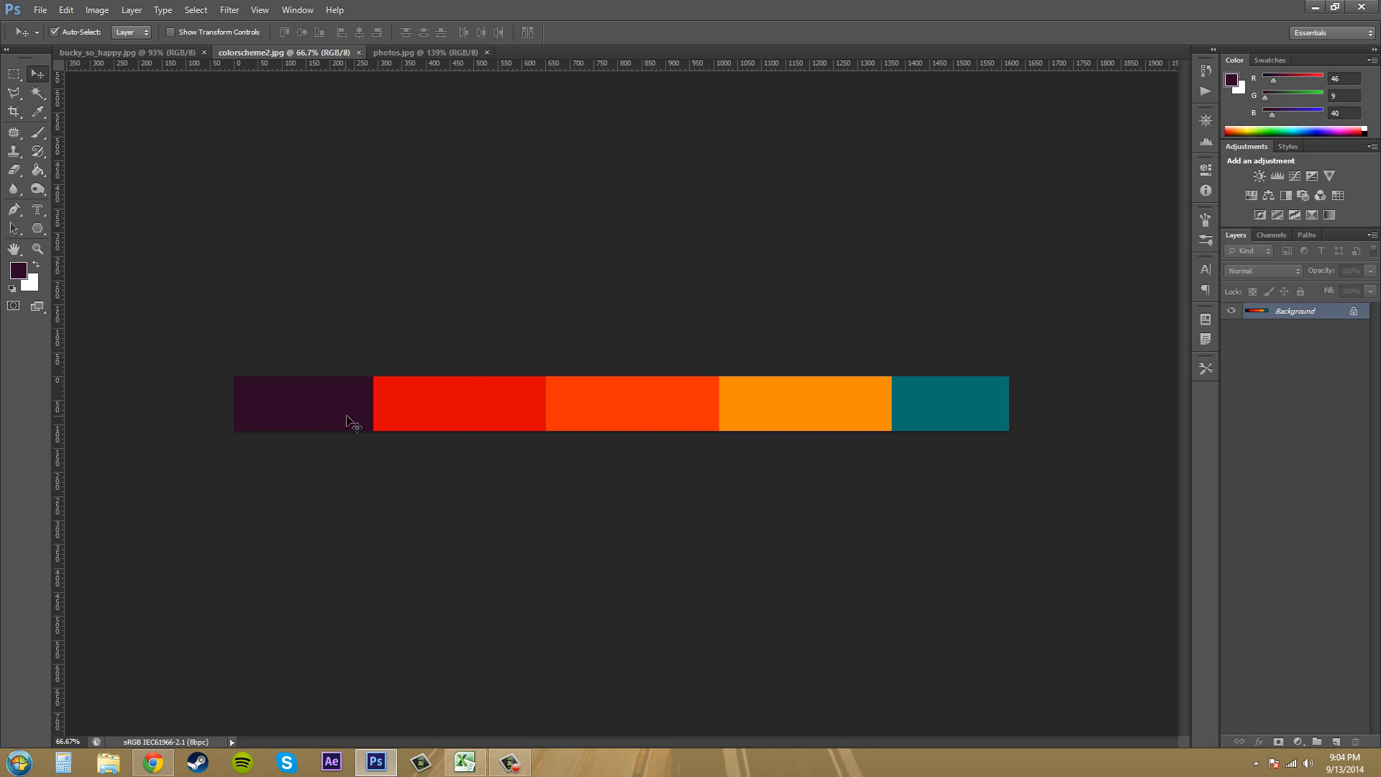
mouse_move(275, 82)
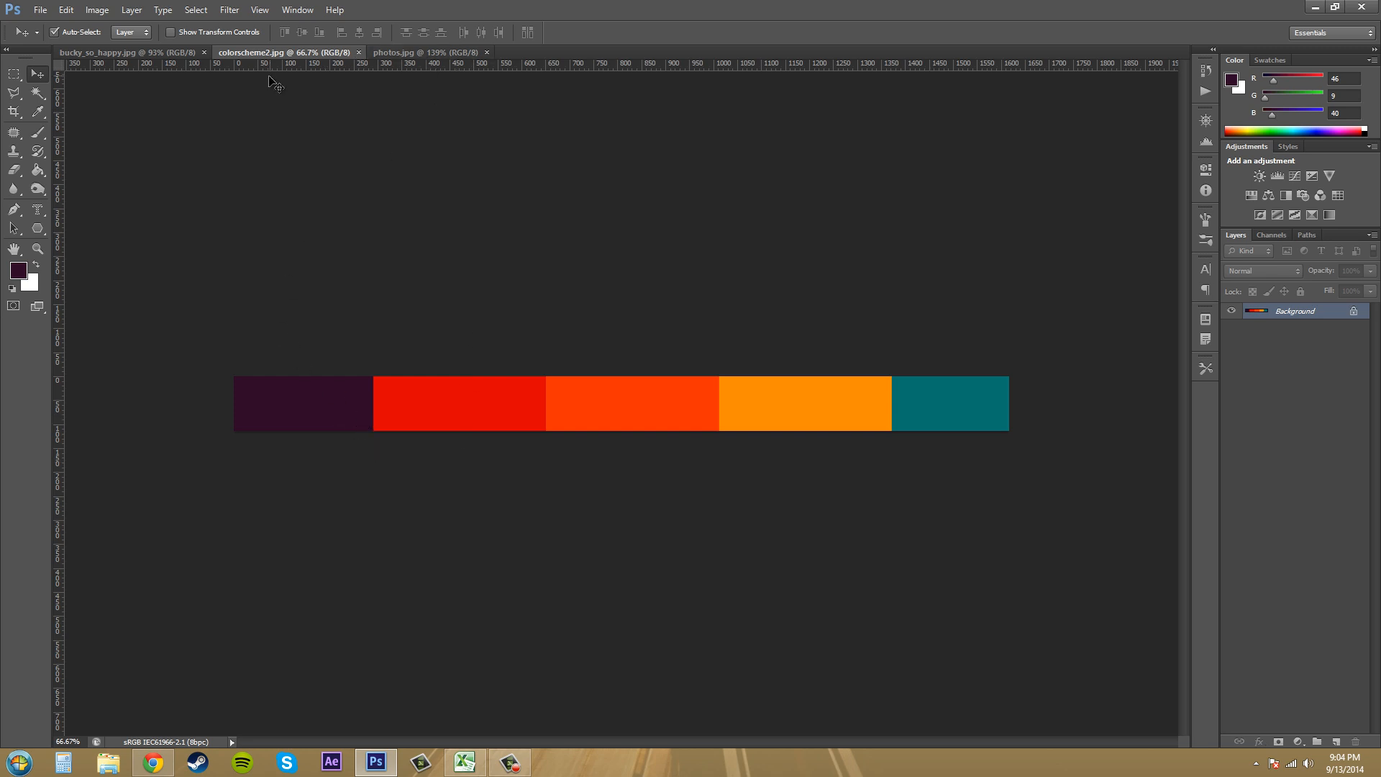
click(425, 52)
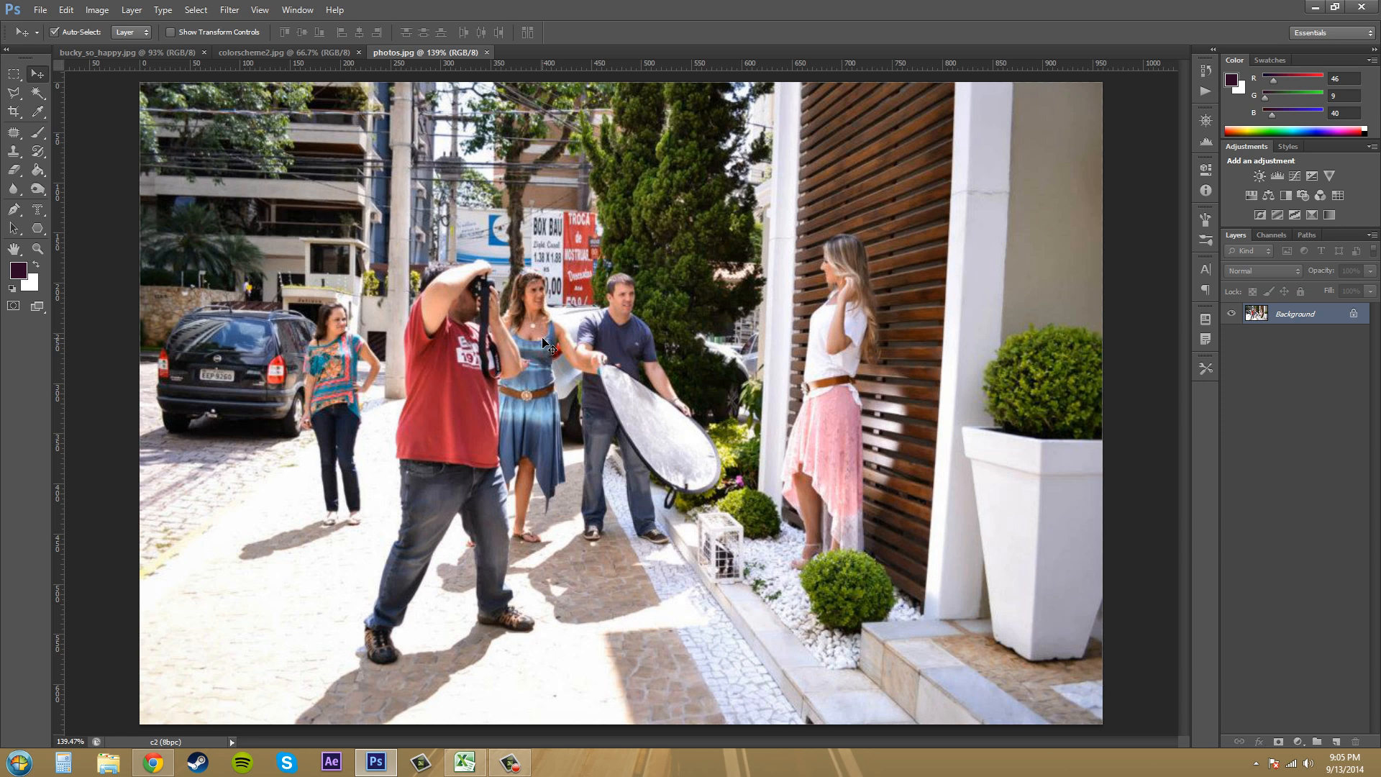